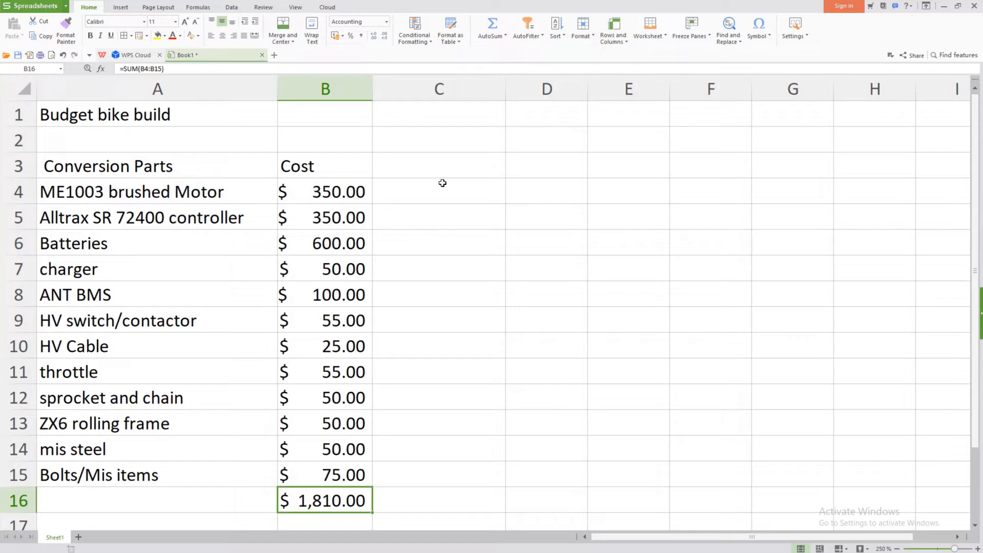
{"action": "mouse_move", "coordinate": [324, 180]}
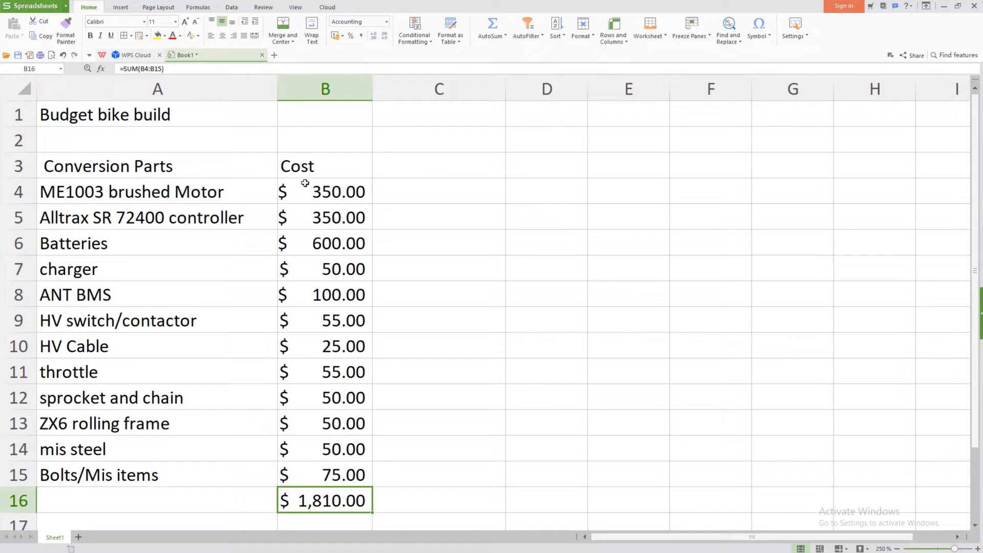
{"action": "mouse_move", "coordinate": [85, 182]}
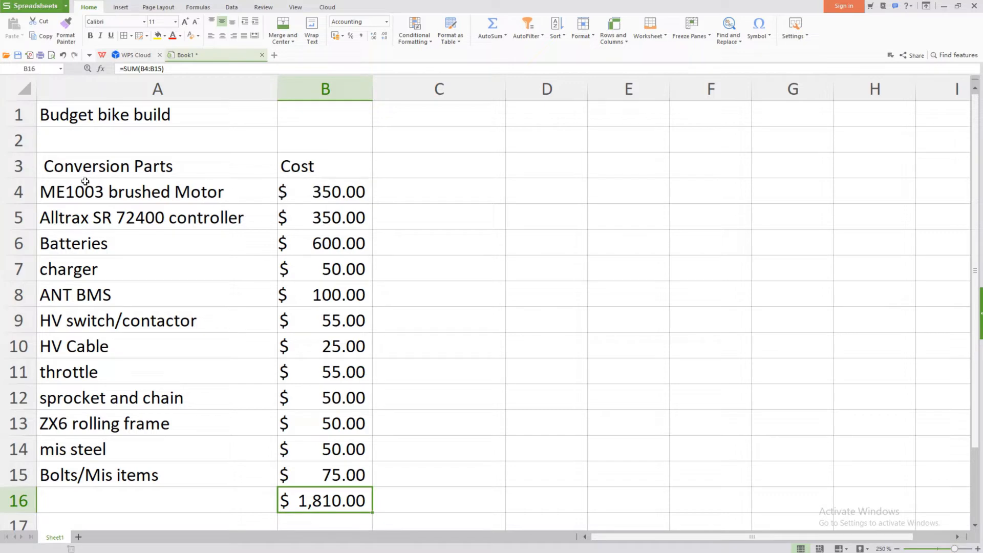
{"action": "mouse_move", "coordinate": [48, 181]}
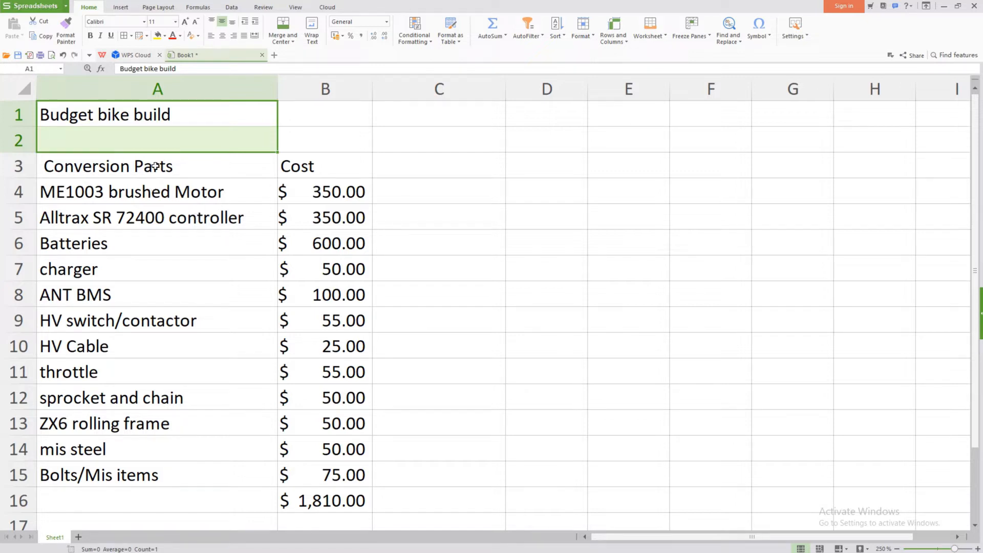
- Browse the drive kit's photos to the motor controller, then switch to the eBay controller listing
{"action": "left_click", "coordinate": [132, 192]}
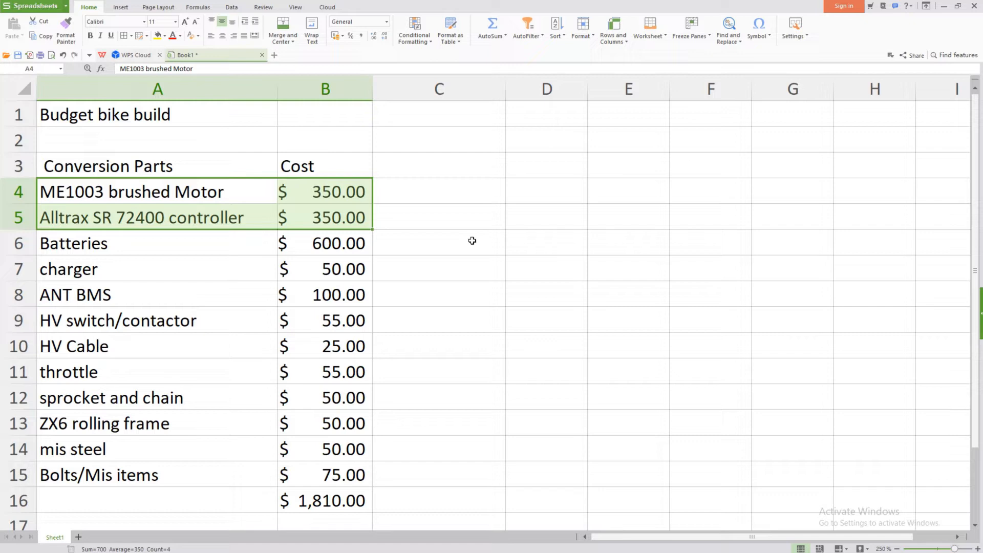
{"action": "mouse_move", "coordinate": [339, 232]}
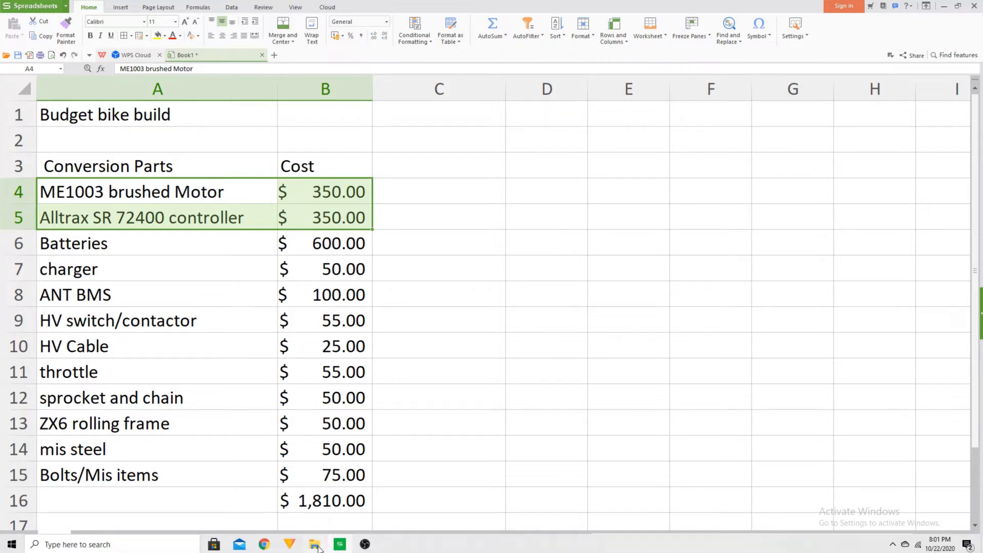
{"action": "mouse_move", "coordinate": [263, 544]}
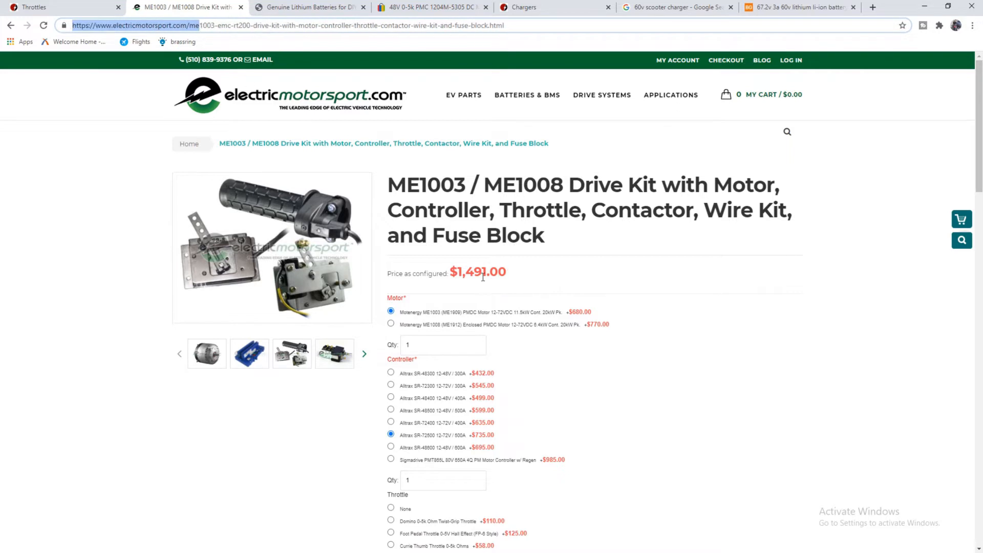
{"action": "mouse_move", "coordinate": [481, 278]}
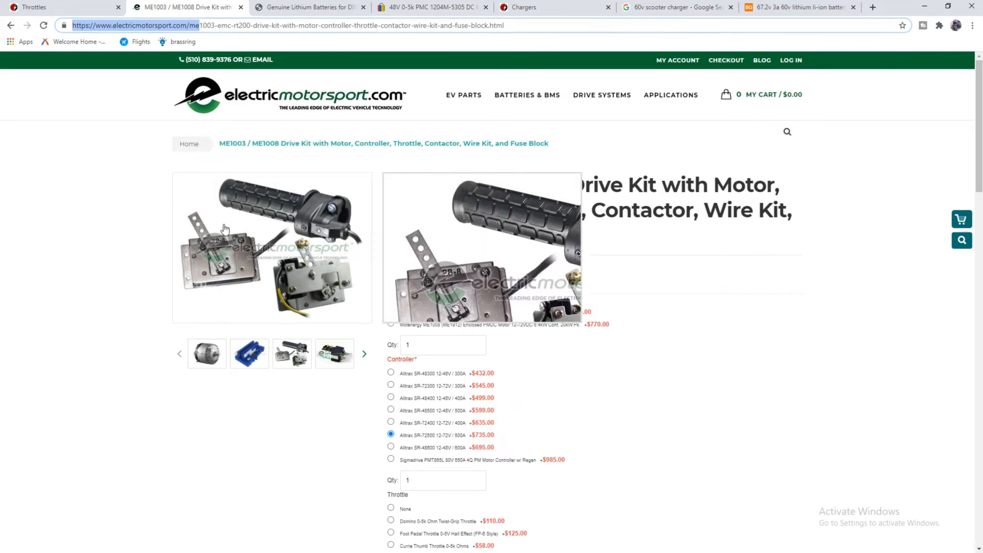
{"action": "left_click", "coordinate": [334, 353]}
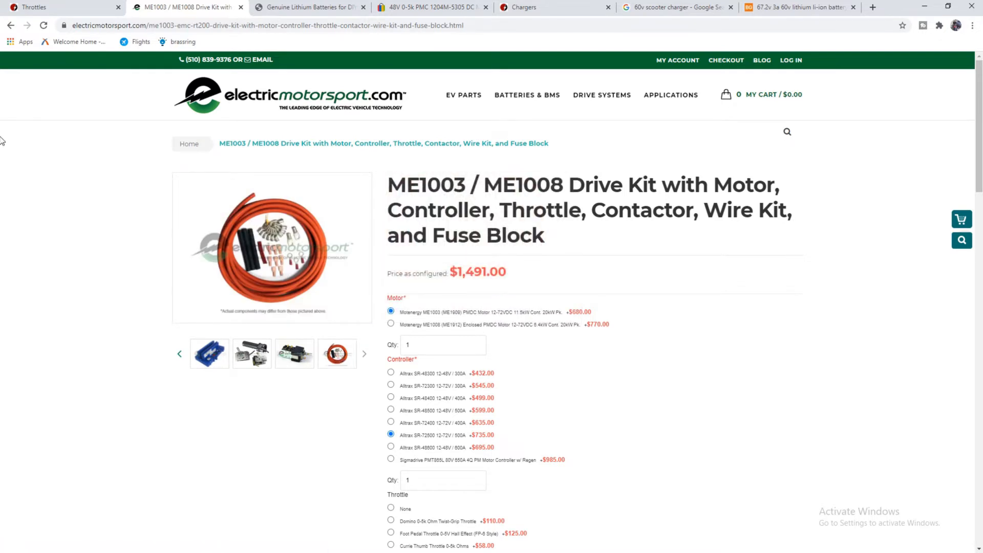
{"action": "mouse_move", "coordinate": [107, 207]}
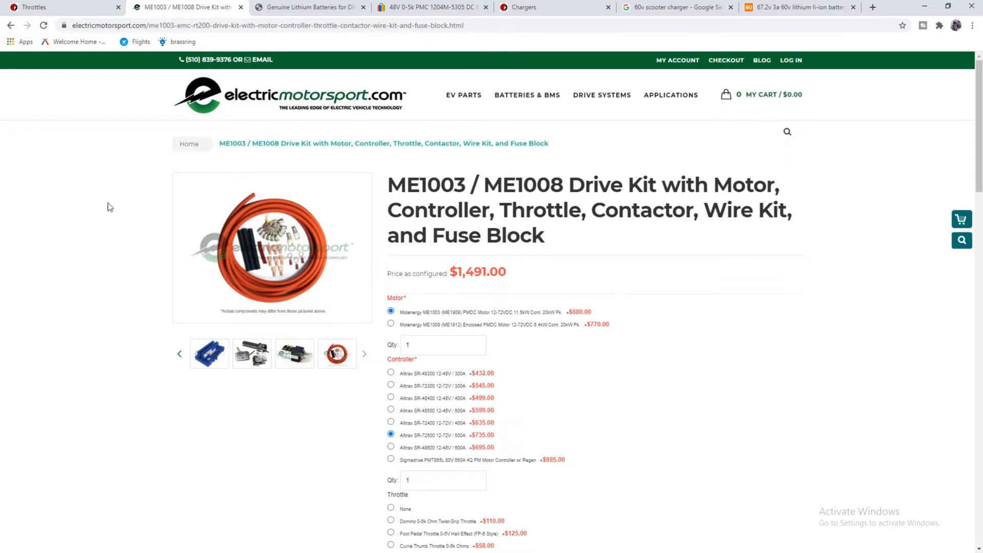
{"action": "left_click", "coordinate": [208, 353]}
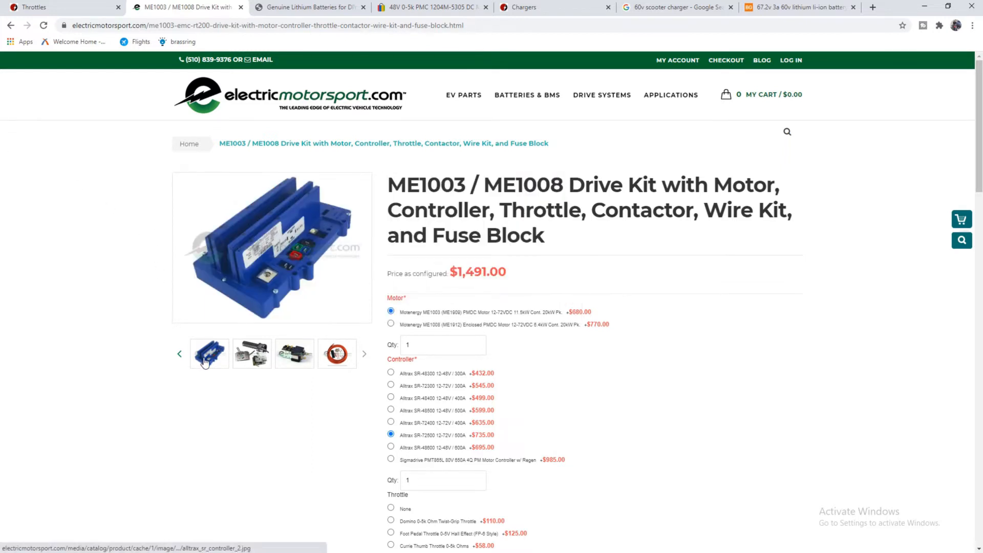
{"action": "mouse_move", "coordinate": [209, 353]}
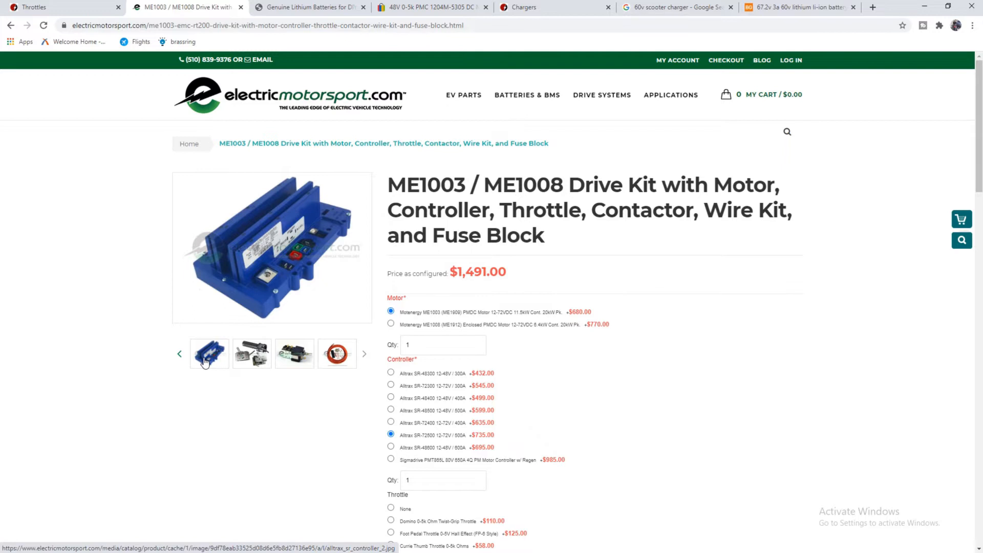
{"action": "mouse_move", "coordinate": [233, 358]}
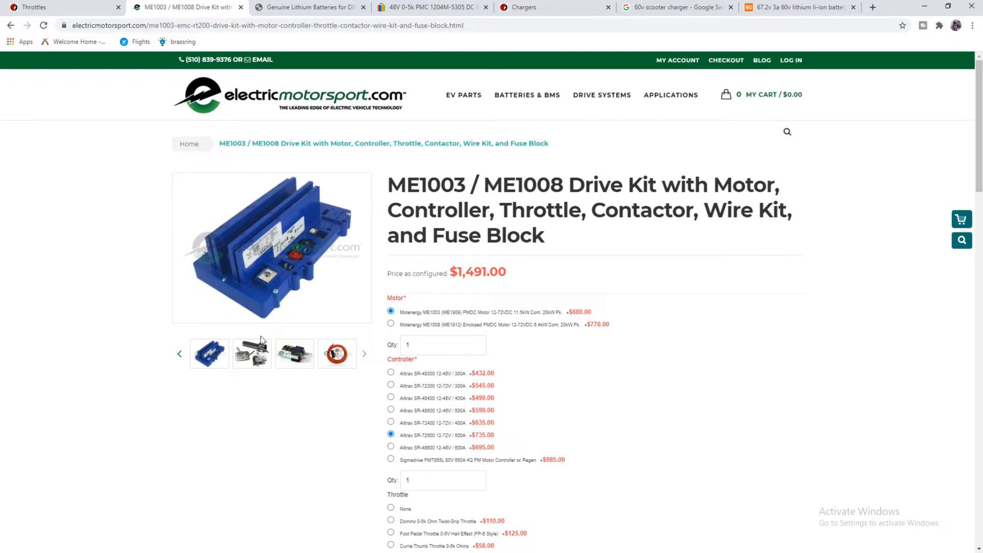
{"action": "left_click", "coordinate": [432, 7]}
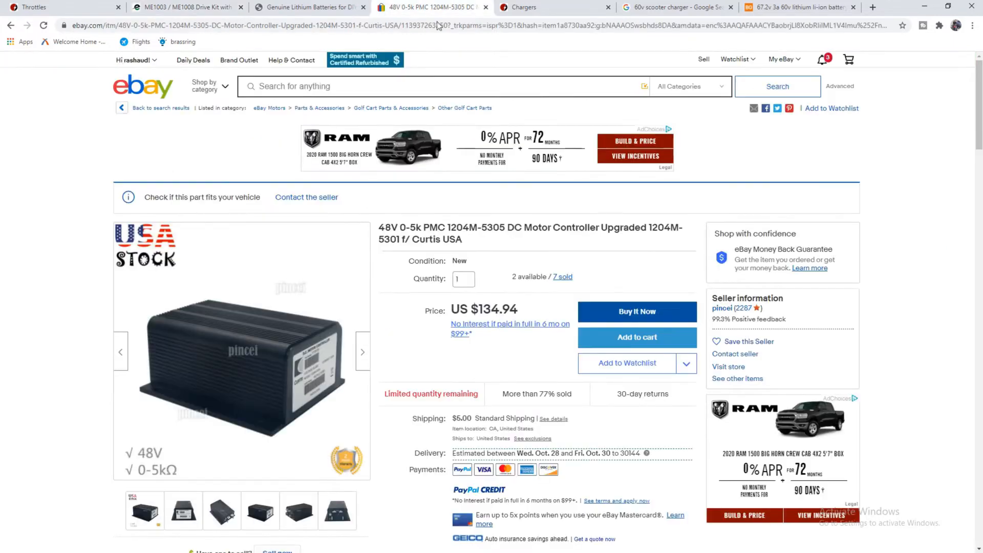
- Scroll the eBay 48V PMC 1204M-5305 controller listing priced at US $134.94
{"action": "scroll", "scroll_direction": "down", "scroll_amount": 3}
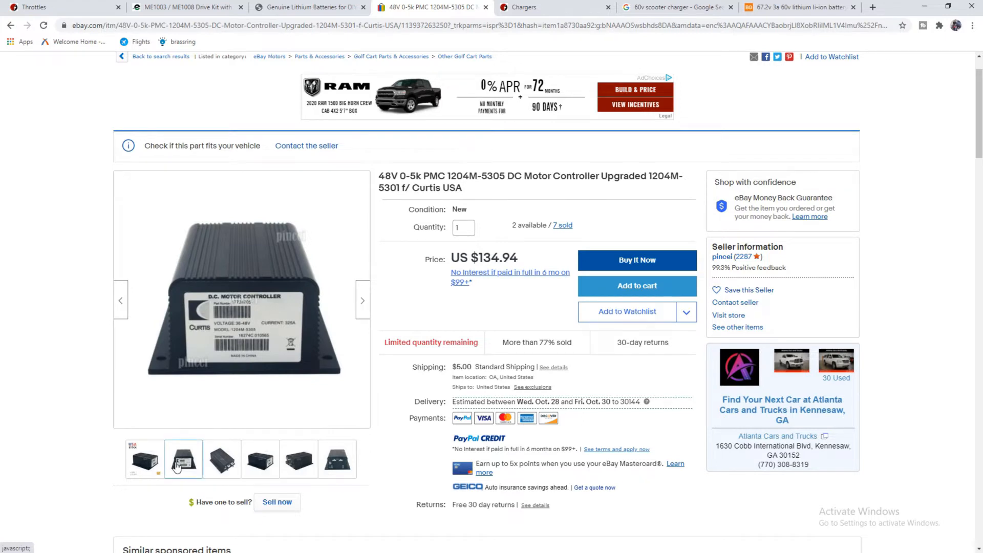
{"action": "mouse_move", "coordinate": [285, 301]}
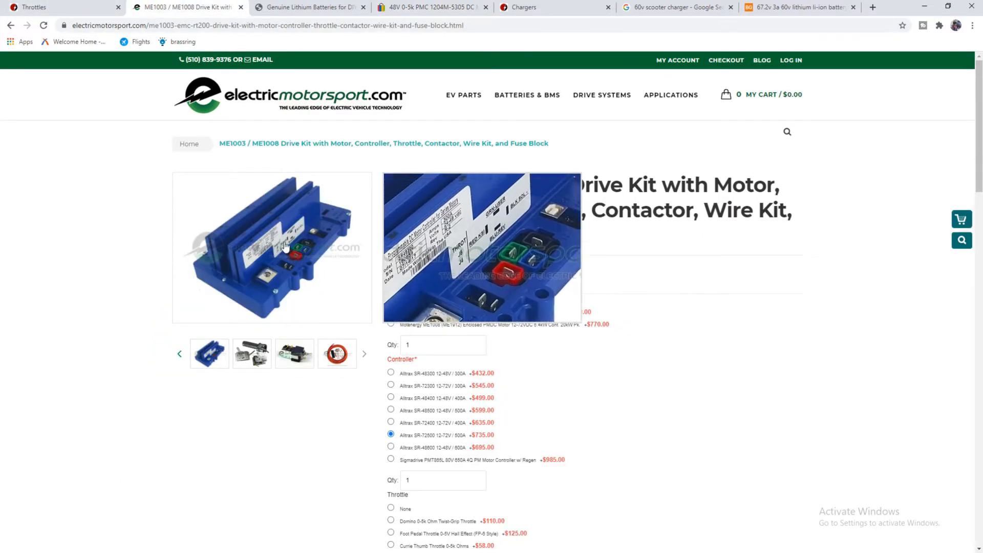
{"action": "mouse_move", "coordinate": [270, 251]}
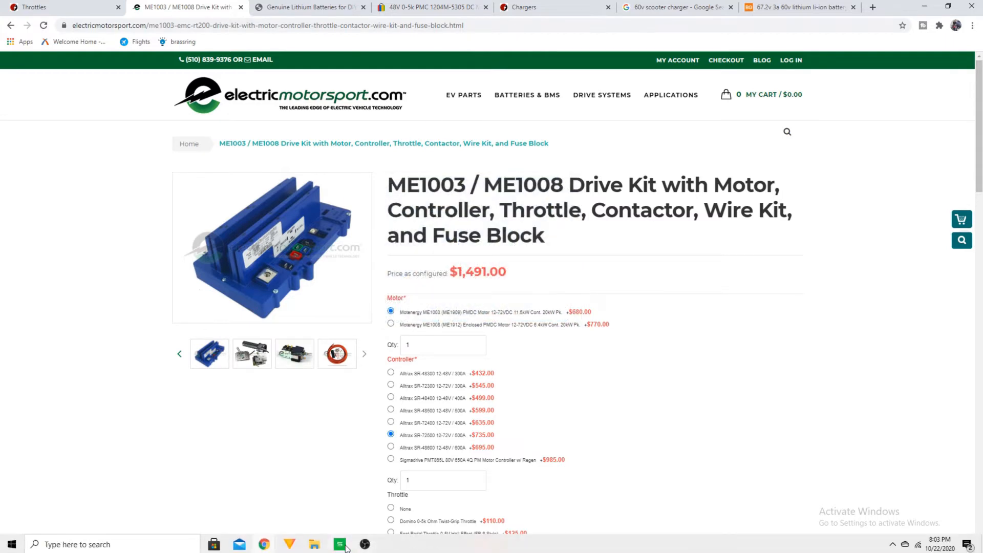
- Return to the budget bike build spreadsheet in WPS Spreadsheets
{"action": "left_click", "coordinate": [340, 543]}
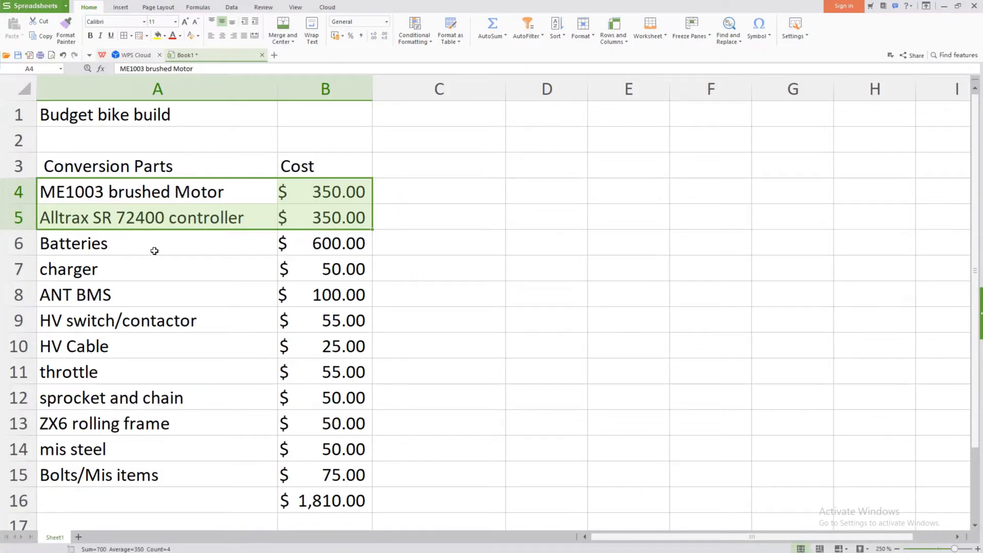
- Select the $600.00 Batteries cost cell in the budget sheet
{"action": "left_click", "coordinate": [325, 243]}
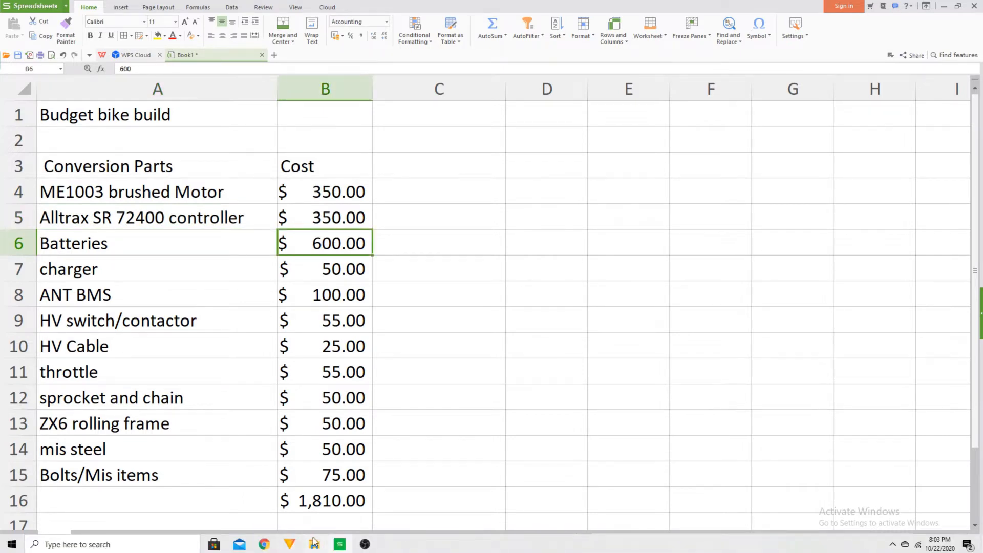
{"action": "mouse_move", "coordinate": [289, 544]}
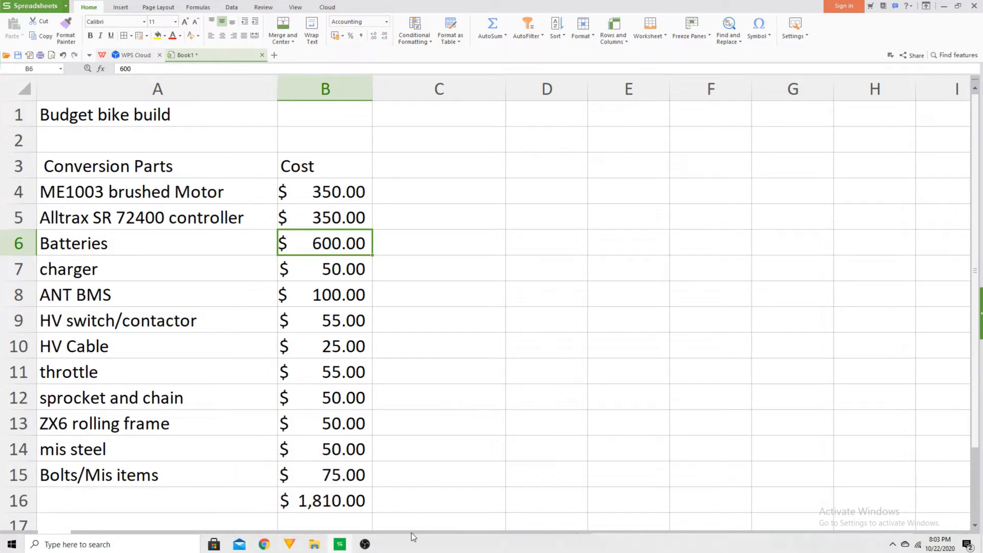
{"action": "mouse_move", "coordinate": [264, 544]}
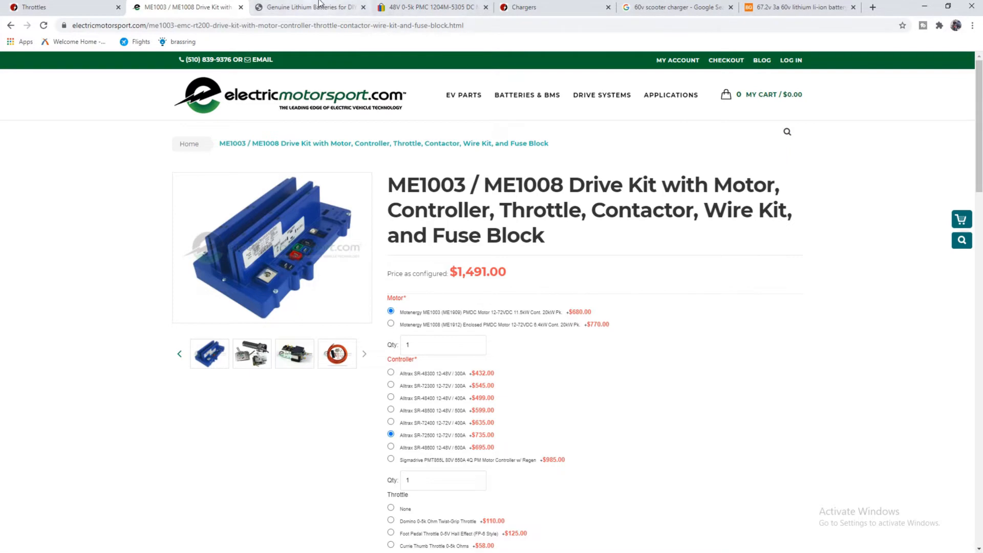
- Open Battery Hookup's Mercedes OEM LG Chem 12S module page and highlight its $99.99 price
{"action": "left_click", "coordinate": [308, 7]}
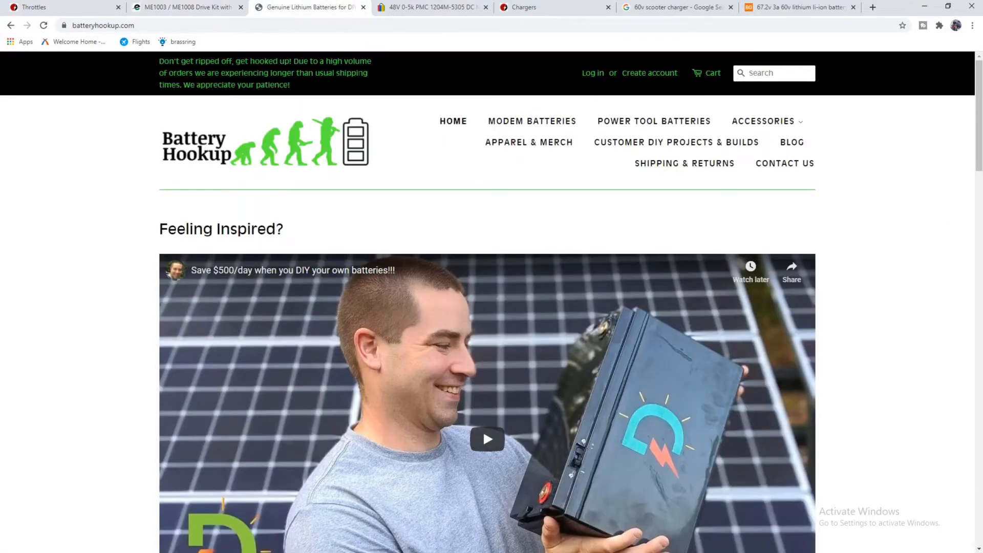
{"action": "mouse_move", "coordinate": [231, 144]}
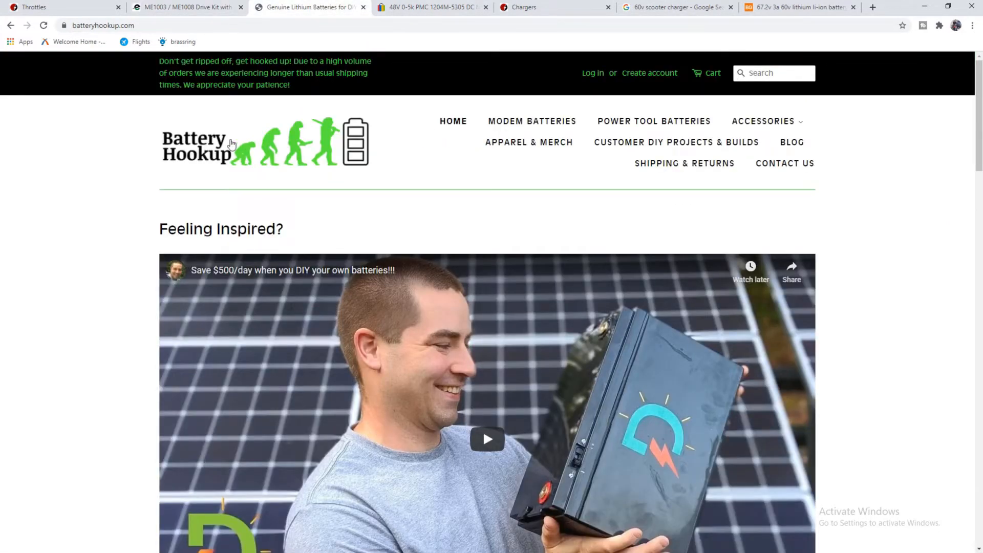
{"action": "mouse_move", "coordinate": [210, 150]}
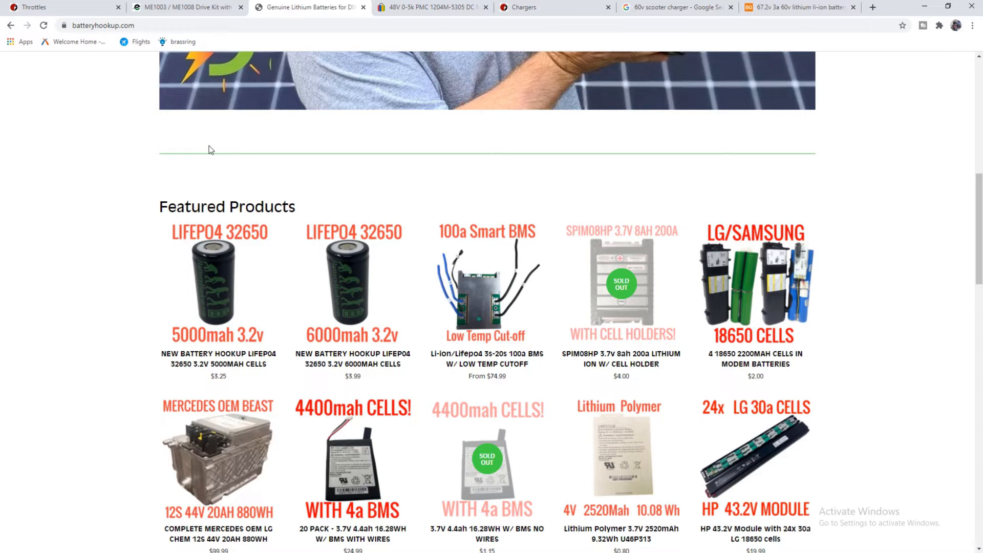
{"action": "scroll", "scroll_direction": "down", "scroll_amount": 3}
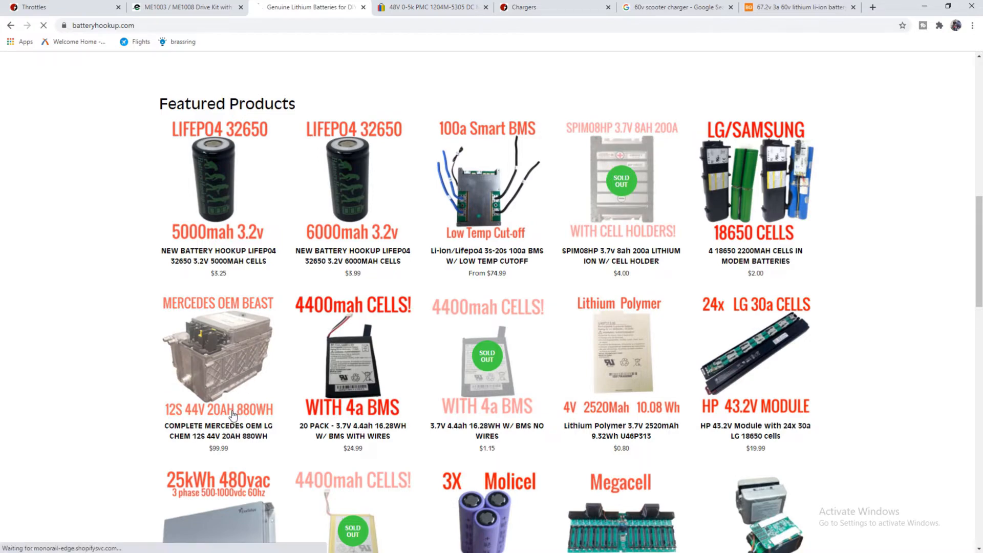
{"action": "left_click", "coordinate": [217, 352]}
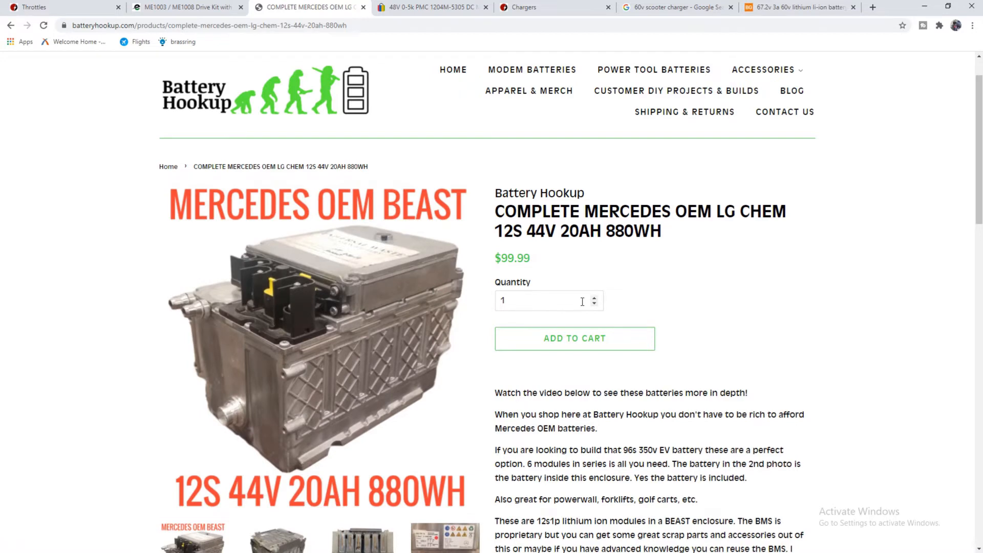
{"action": "double_click", "coordinate": [526, 258]}
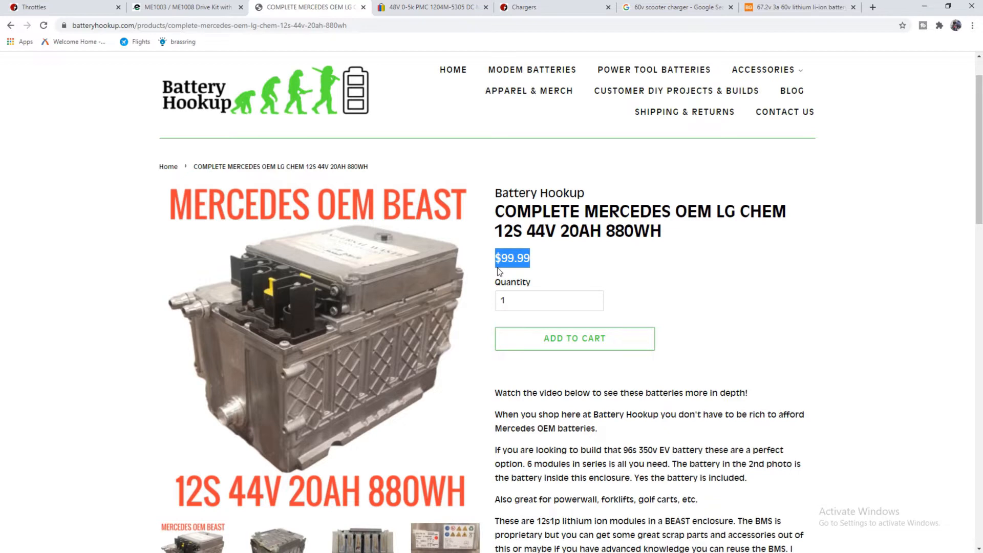
{"action": "mouse_move", "coordinate": [728, 322]}
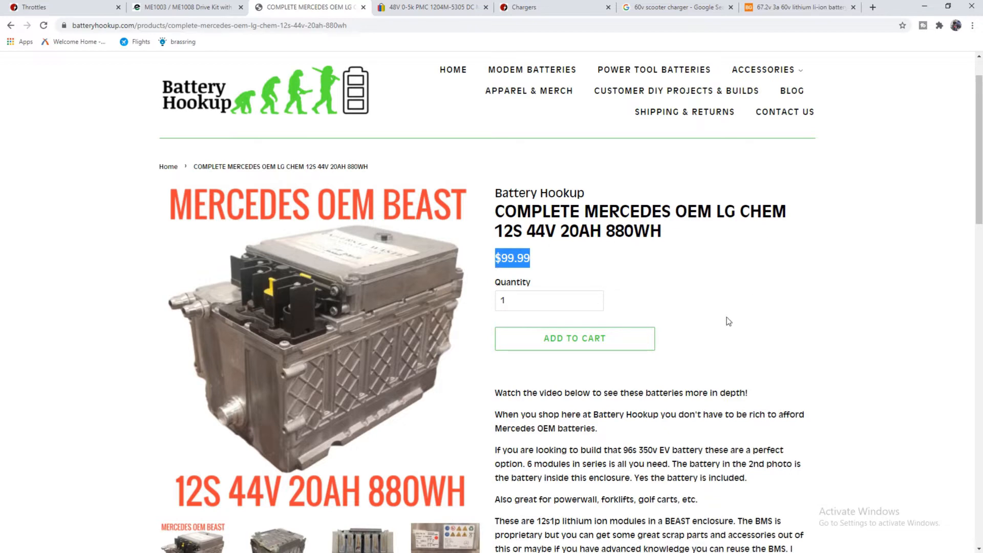
{"action": "mouse_move", "coordinate": [728, 313]}
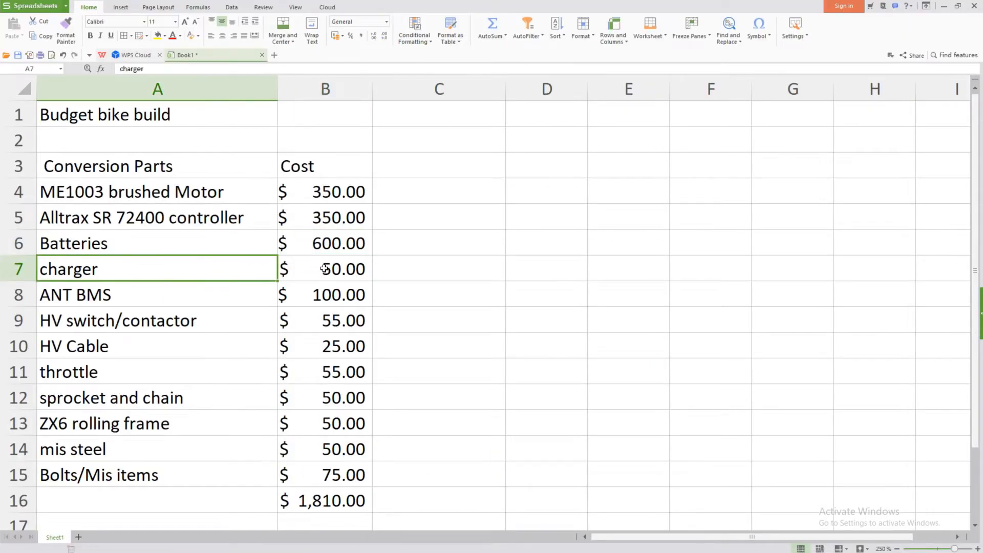
- Leave the $50.00 charger row and return to the browser's vendor pages
{"action": "left_click", "coordinate": [324, 268]}
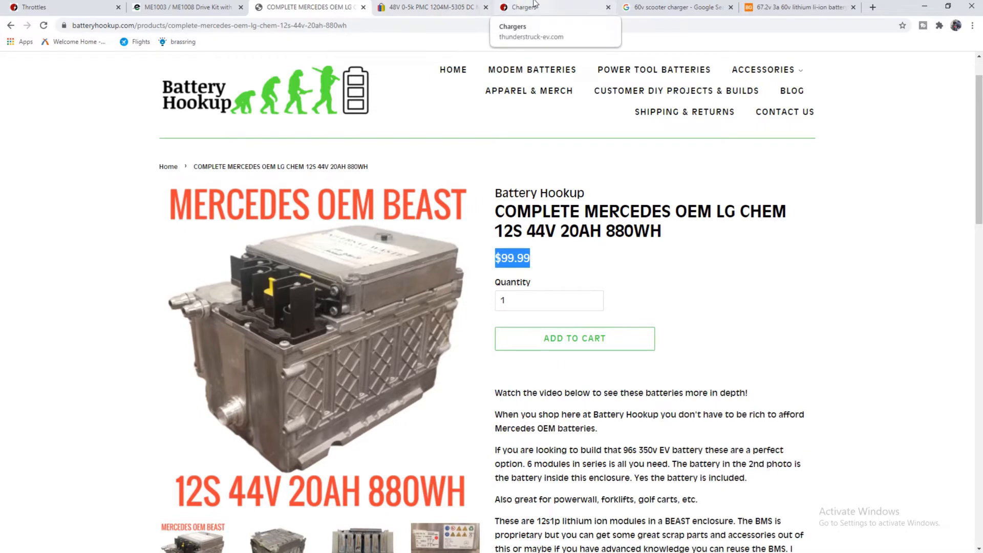
- Open Thunderstruck's $805.00 TSM2500 and Charge Controller page, then the Banggood charger tab
{"action": "left_click", "coordinate": [539, 8]}
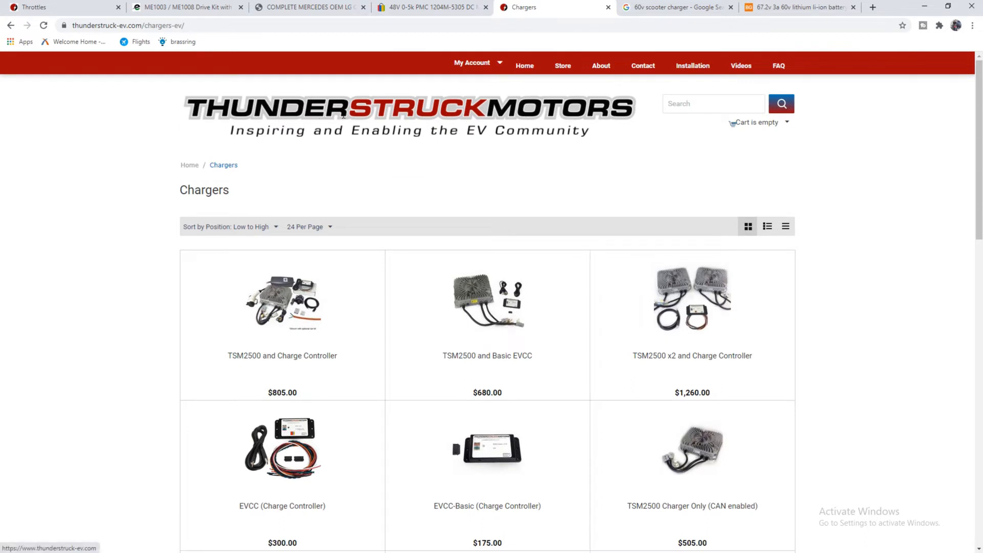
{"action": "mouse_move", "coordinate": [344, 119]}
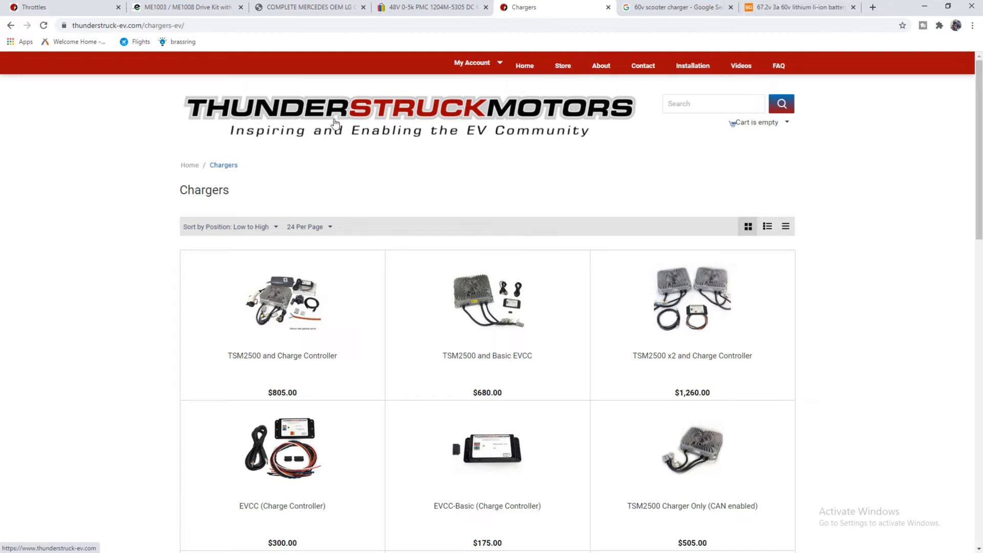
{"action": "mouse_move", "coordinate": [297, 245]}
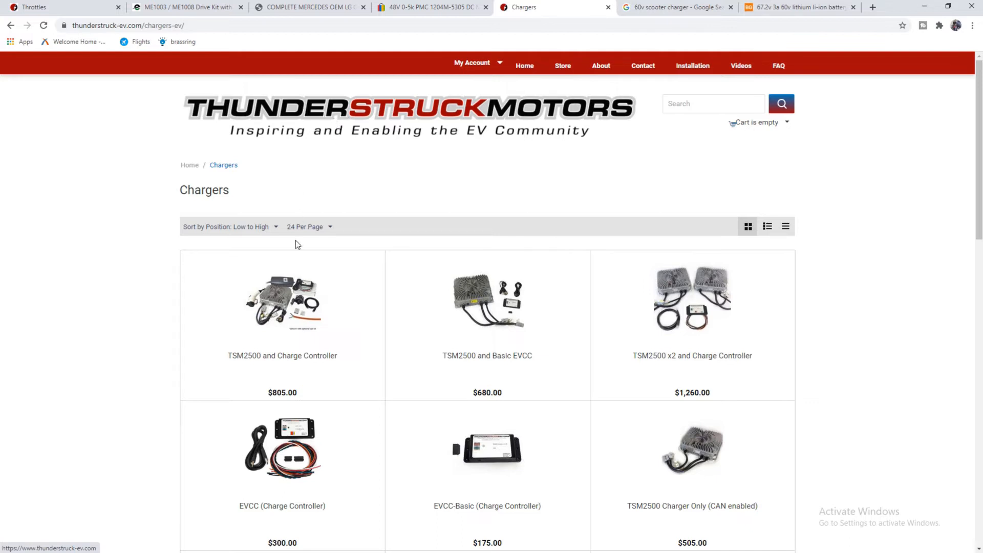
{"action": "mouse_move", "coordinate": [289, 344]}
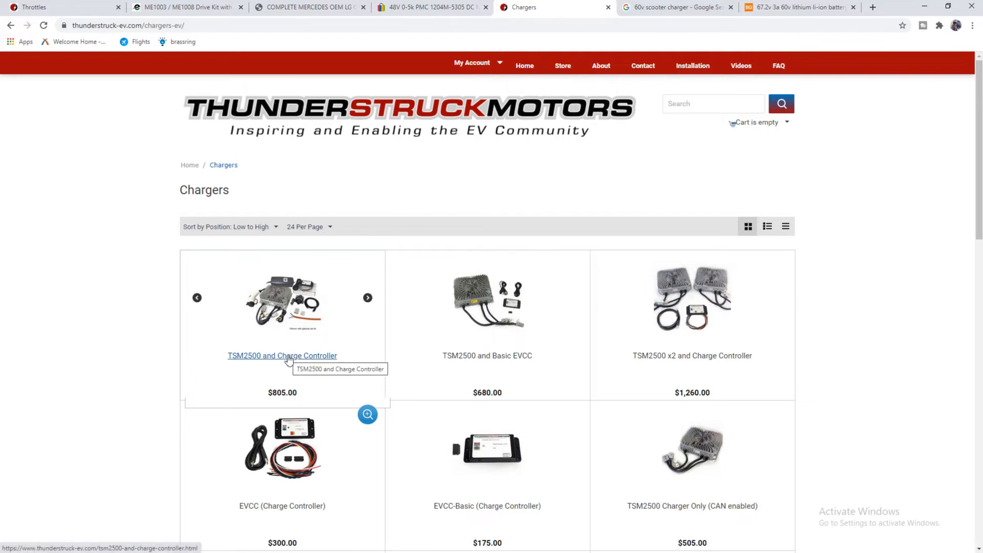
{"action": "left_click", "coordinate": [282, 355]}
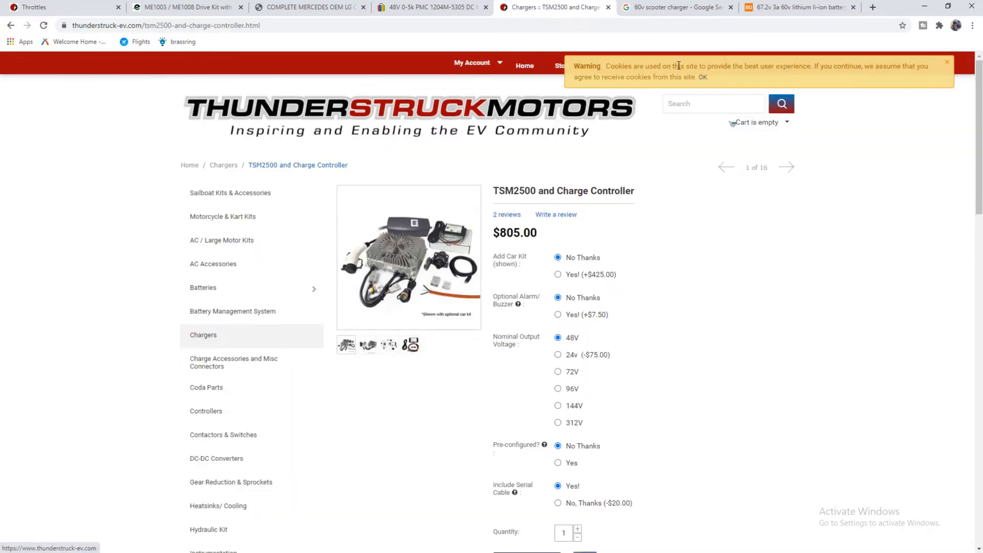
{"action": "left_click", "coordinate": [677, 7]}
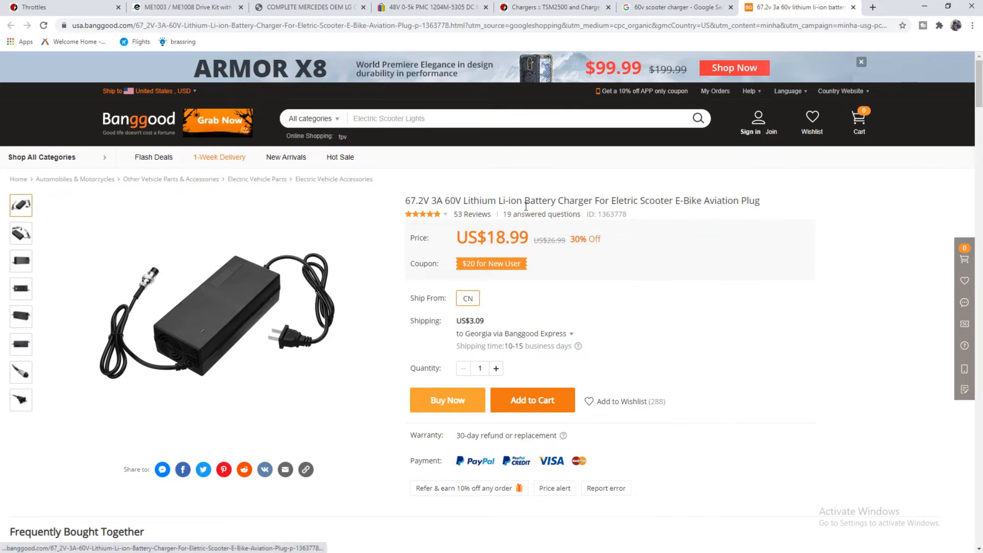
{"action": "mouse_move", "coordinate": [505, 218]}
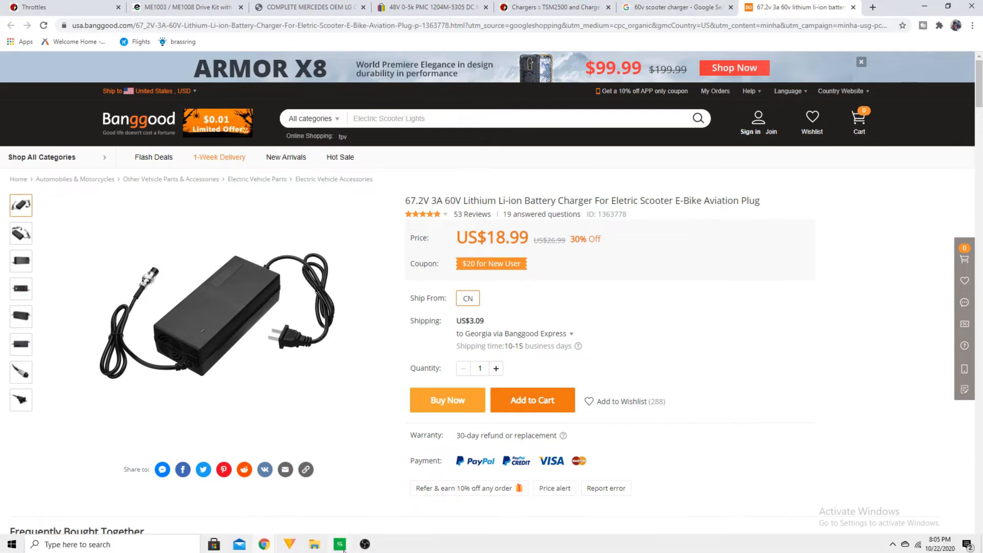
- Return to the budget spreadsheet after viewing the $18.99 Banggood charger
{"action": "left_click", "coordinate": [339, 544]}
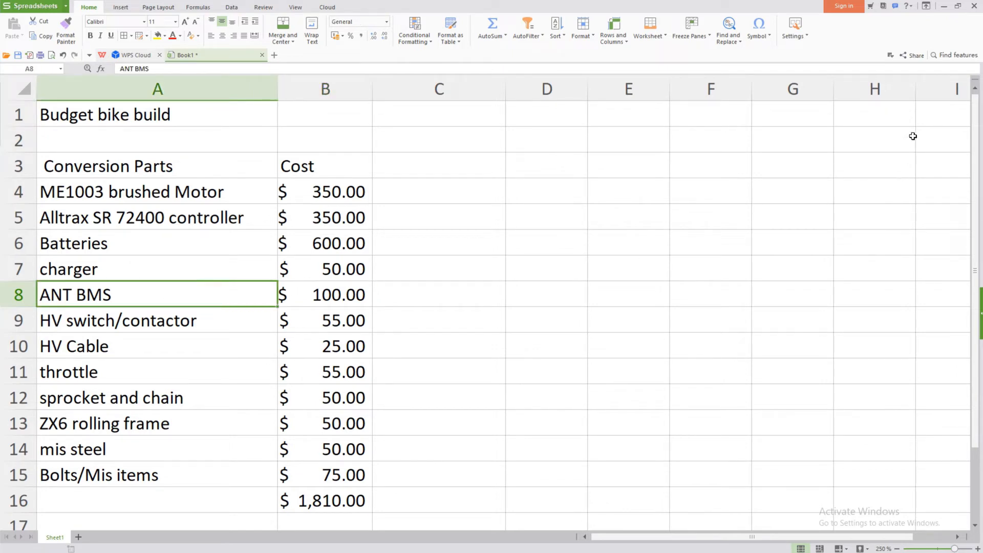
- Open Battery Hookup's $99.99 100a Smart BMS page and choose the 20s Li-ion size option
{"action": "left_click", "coordinate": [796, 7]}
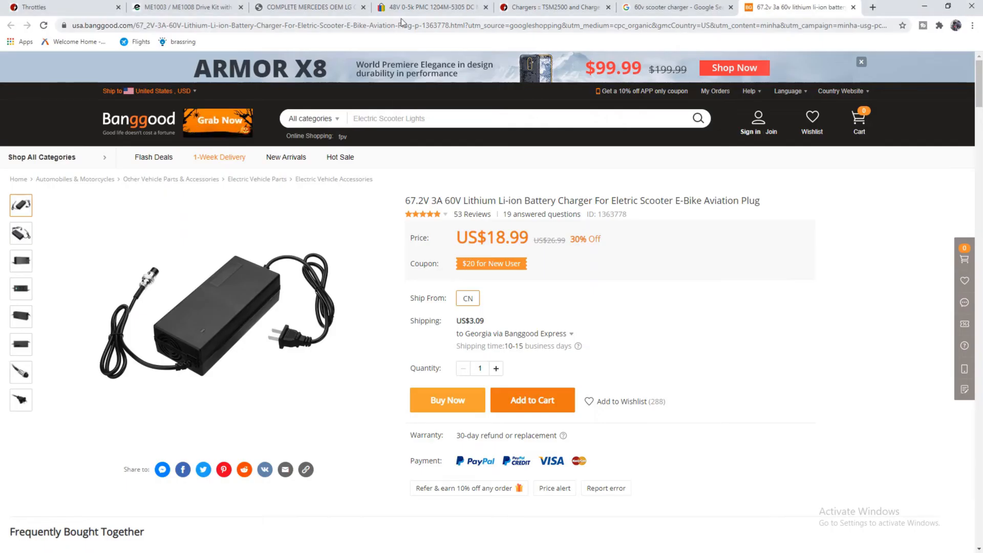
{"action": "left_click", "coordinate": [307, 7]}
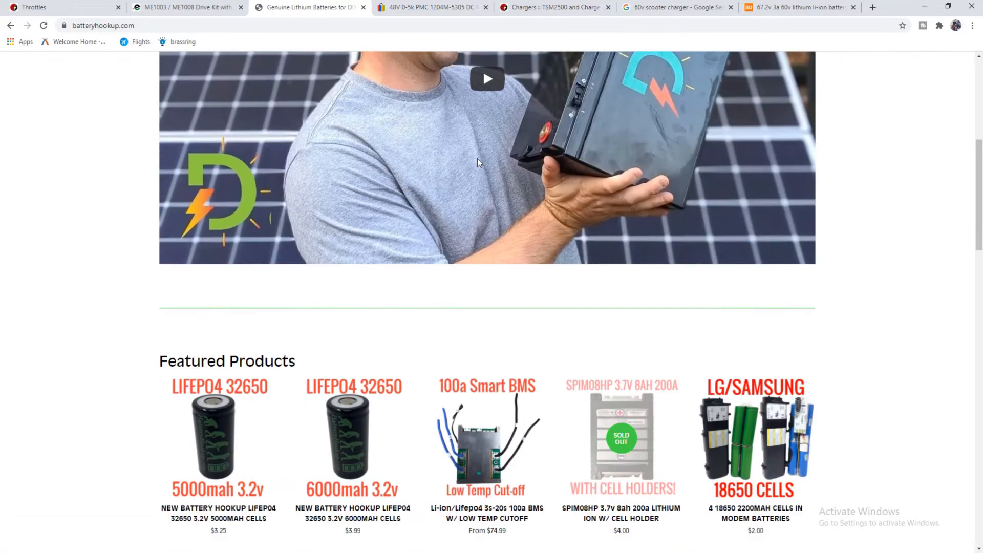
{"action": "left_click", "coordinate": [486, 437]}
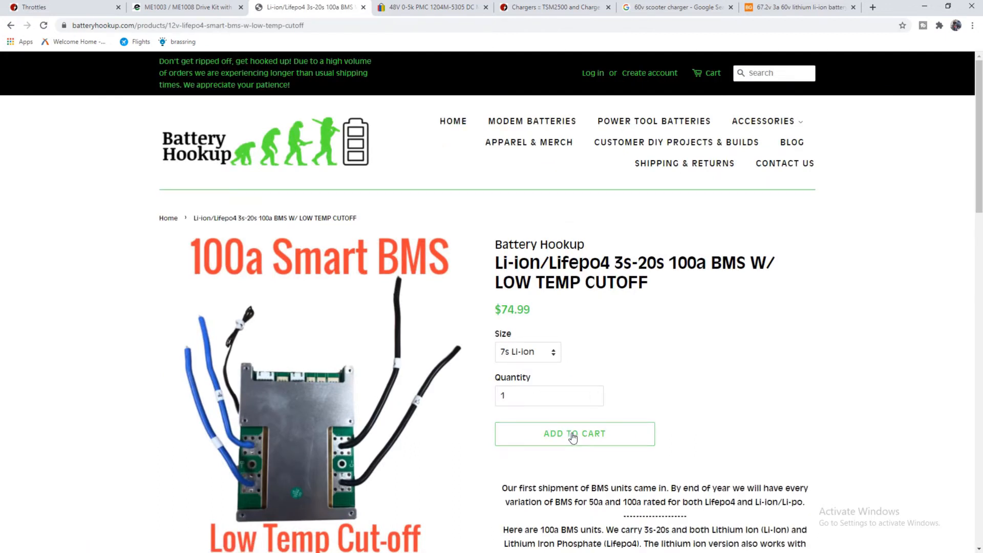
{"action": "scroll", "scroll_direction": "down", "scroll_amount": 3}
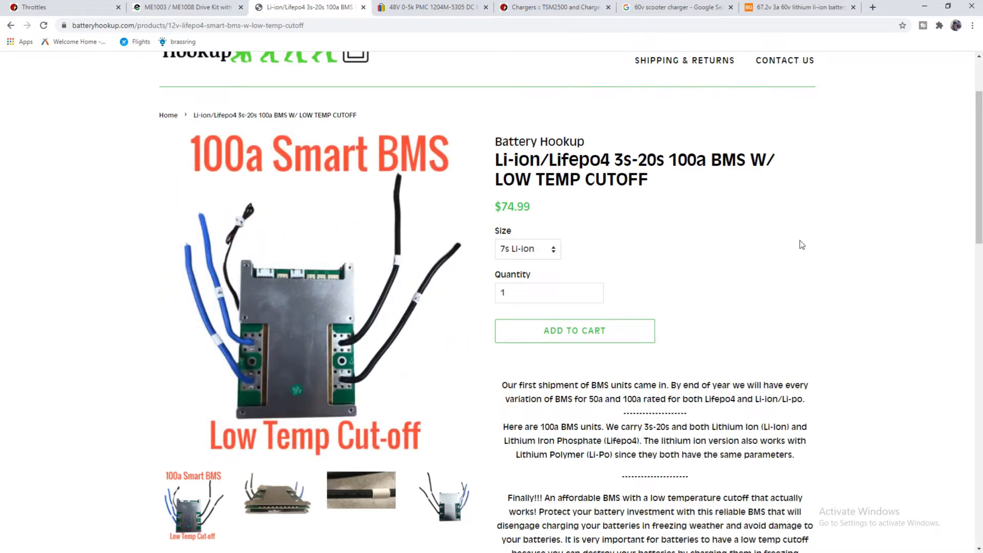
{"action": "scroll", "scroll_direction": "up", "scroll_amount": 3}
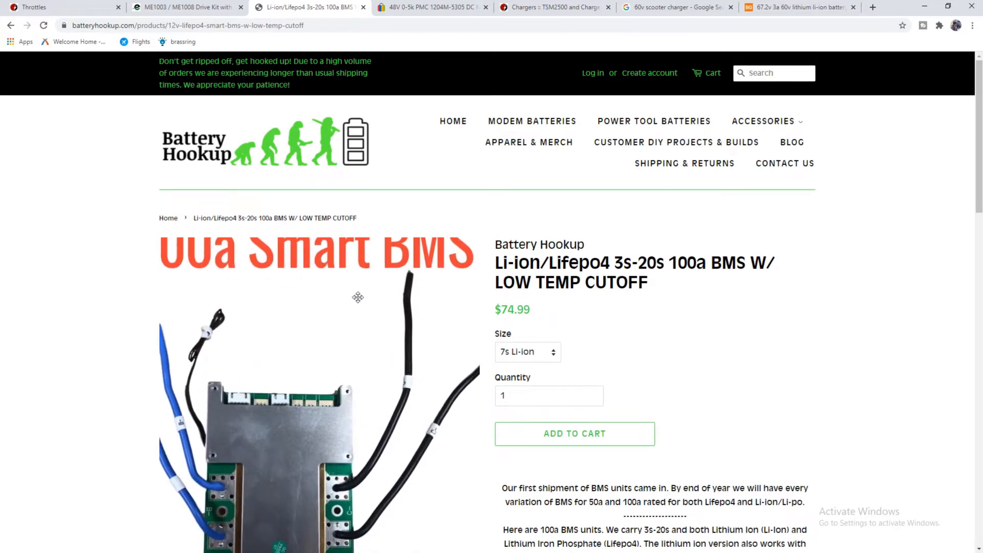
{"action": "scroll", "scroll_direction": "down", "scroll_amount": 3}
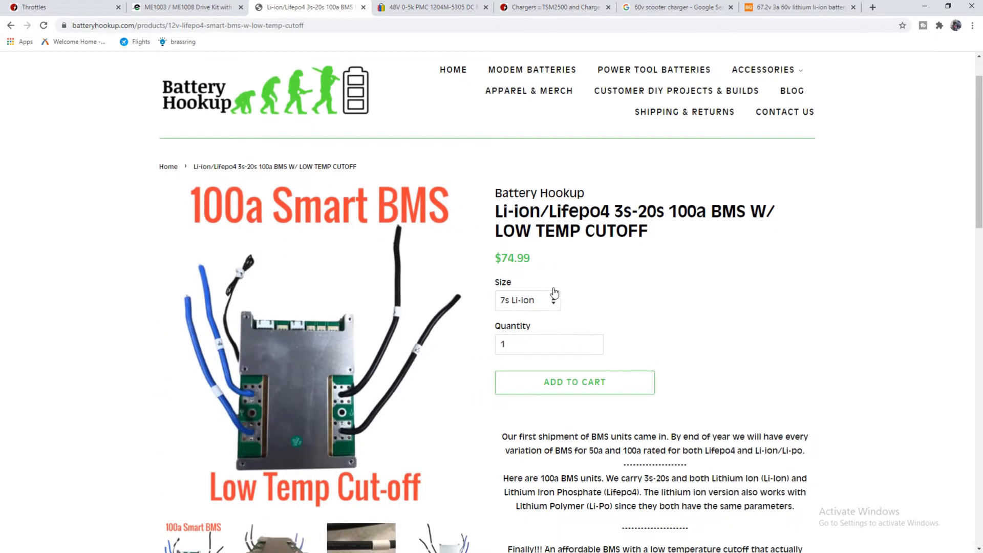
{"action": "left_click", "coordinate": [527, 300]}
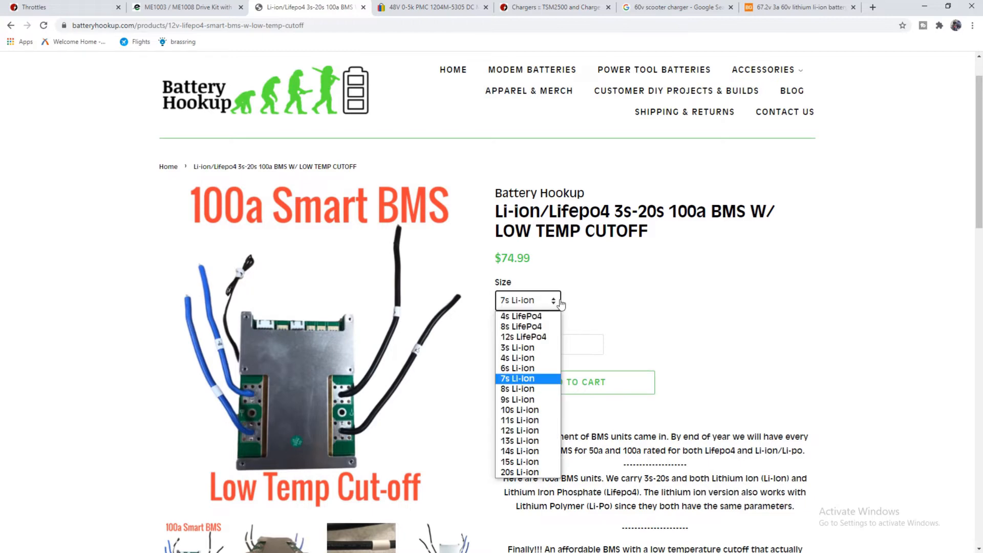
{"action": "mouse_move", "coordinate": [527, 327]}
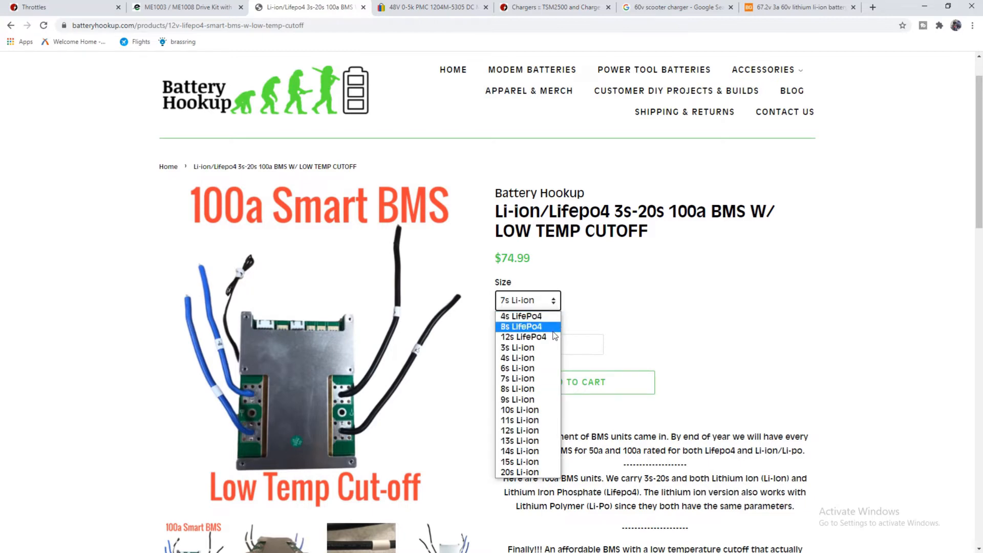
{"action": "mouse_move", "coordinate": [520, 420]}
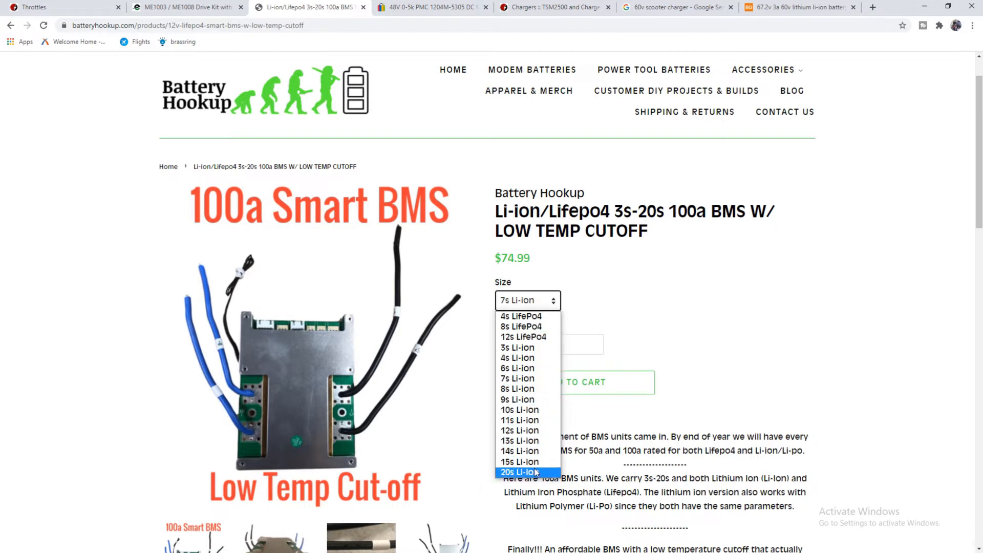
{"action": "left_click", "coordinate": [526, 471]}
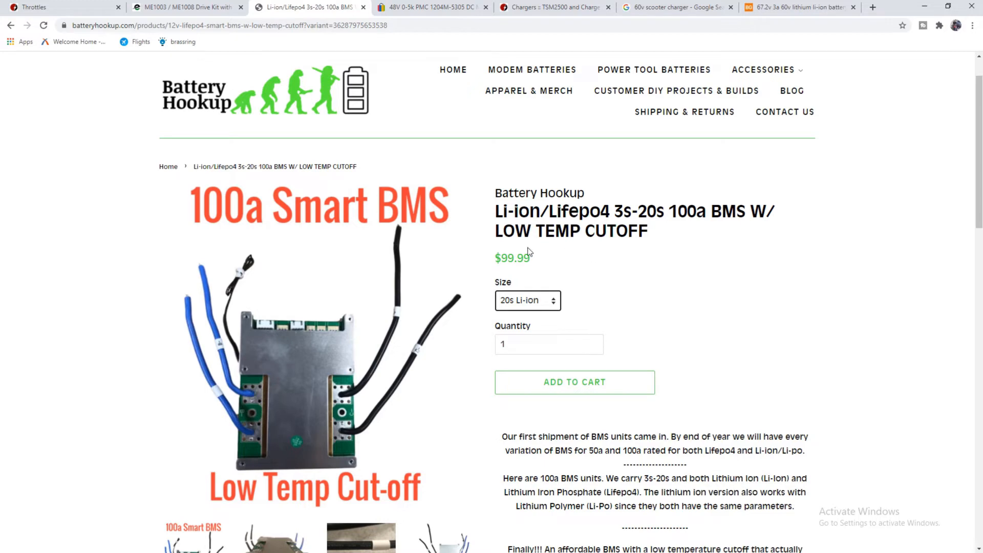
- Scroll to the Lithium ion settings and highlight the 200a discharge burst rating
{"action": "scroll", "scroll_direction": "down", "scroll_amount": 3}
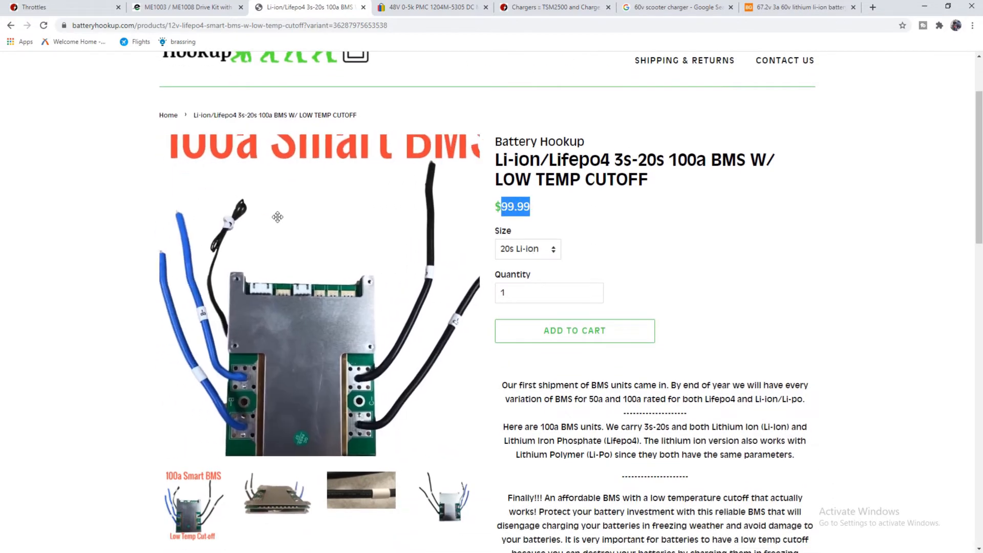
{"action": "scroll", "scroll_direction": "down", "scroll_amount": 3}
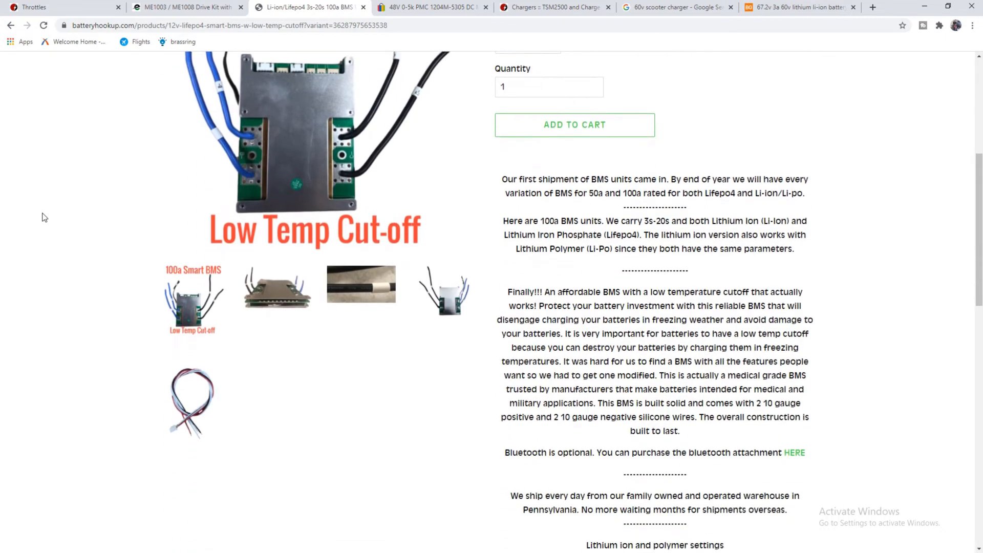
{"action": "scroll", "scroll_direction": "down", "scroll_amount": 3}
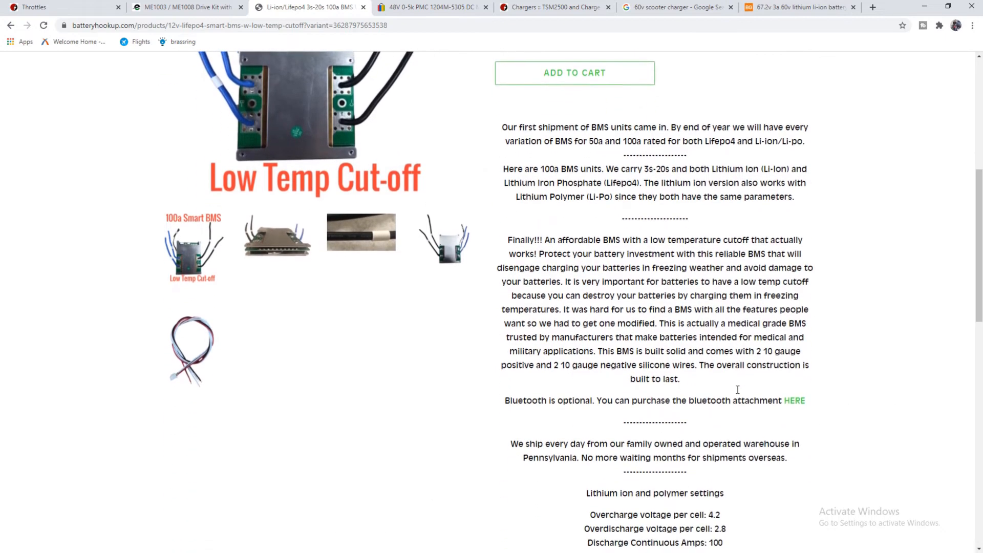
{"action": "scroll", "scroll_direction": "down", "scroll_amount": 3}
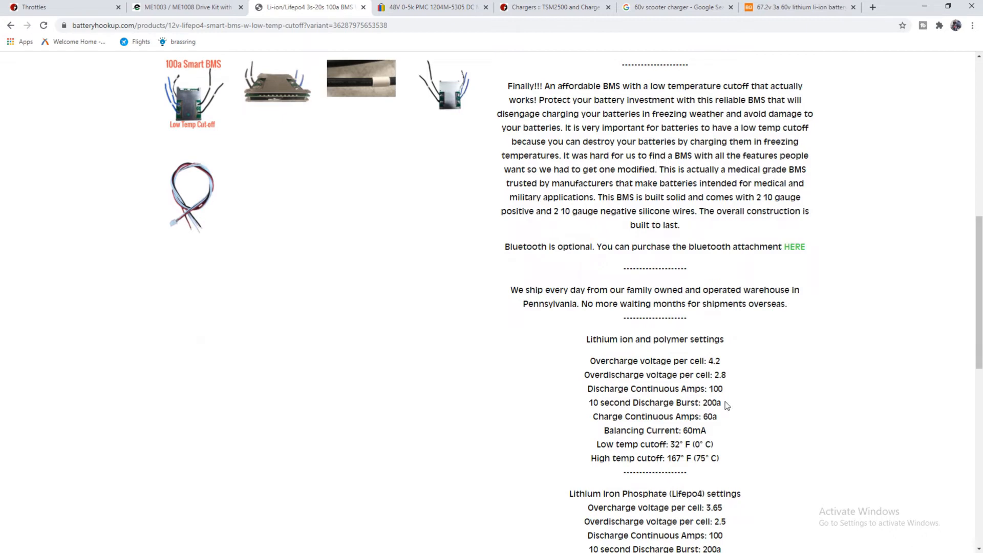
{"action": "double_click", "coordinate": [718, 402]}
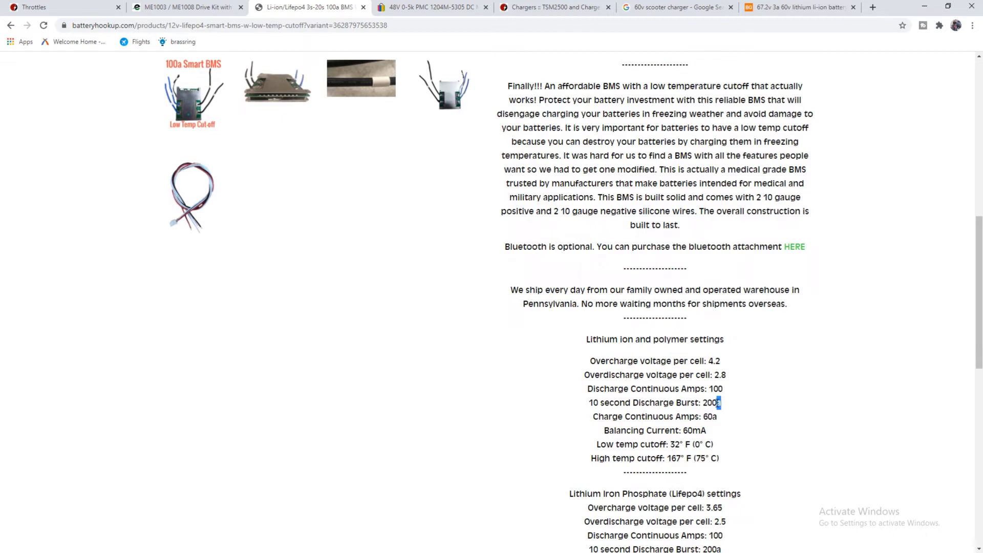
{"action": "double_click", "coordinate": [713, 403]}
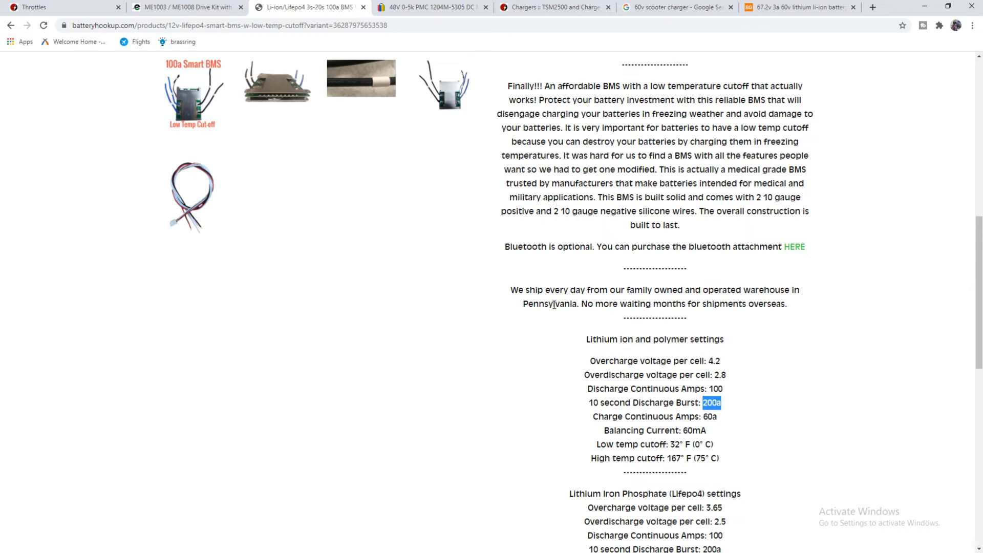
{"action": "mouse_move", "coordinate": [725, 396]}
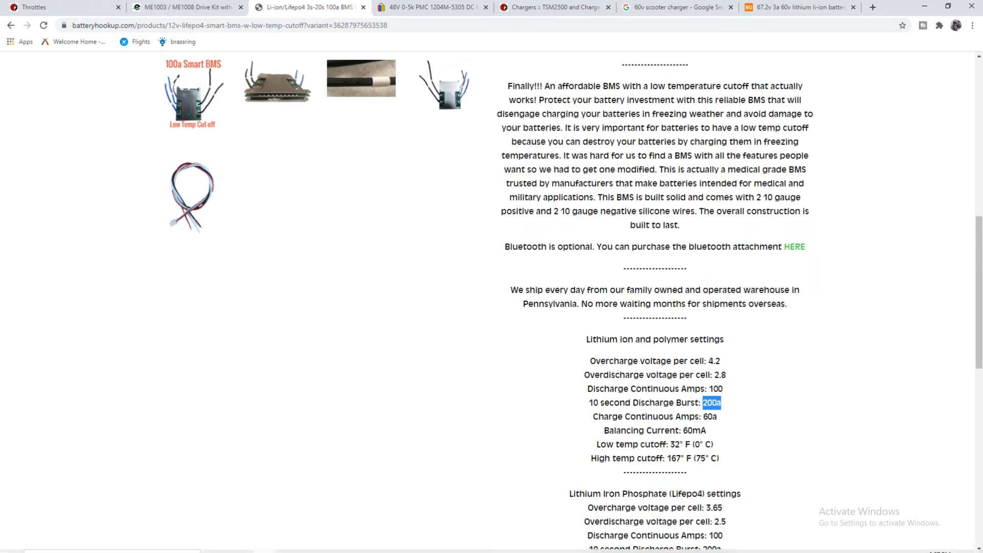
{"action": "scroll", "scroll_direction": "up", "scroll_amount": 3}
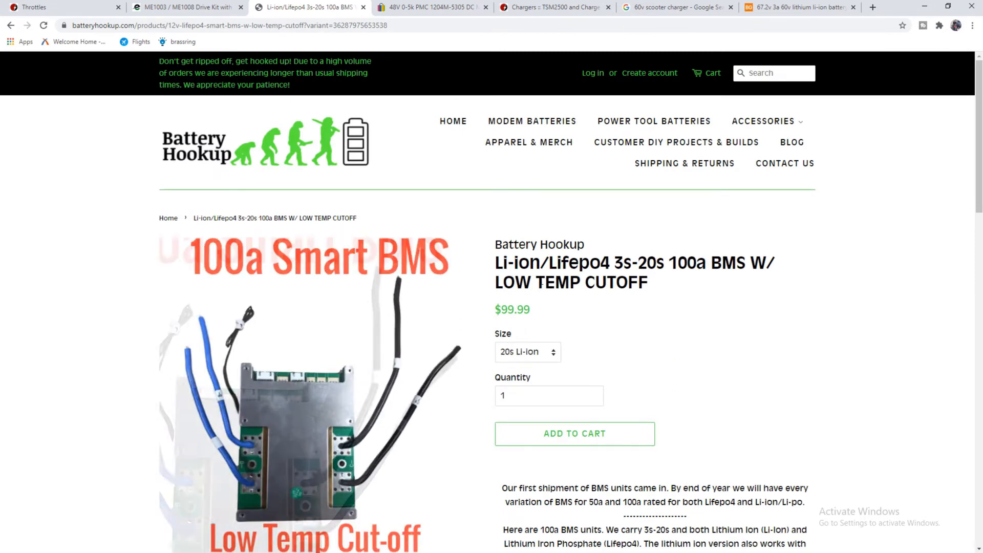
{"action": "scroll", "scroll_direction": "down", "scroll_amount": 3}
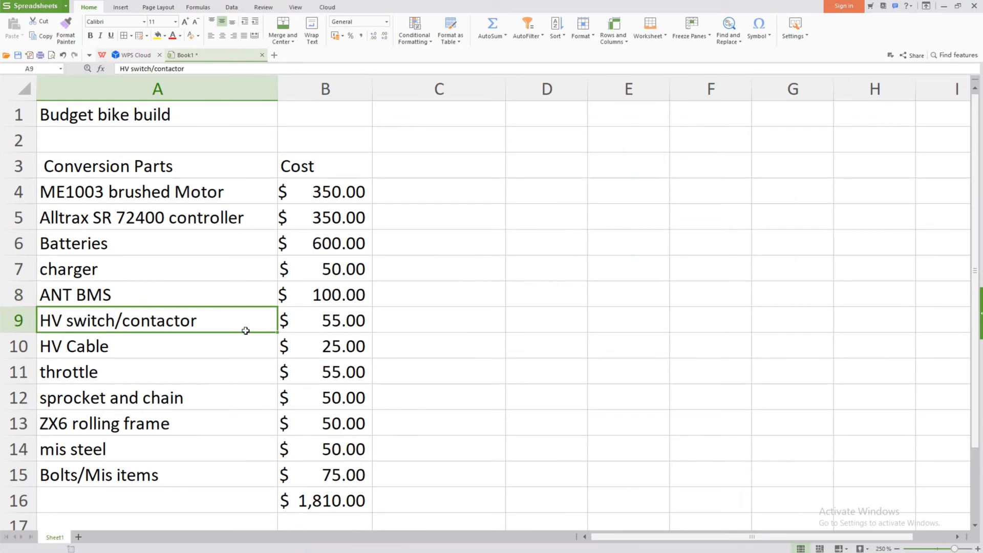
{"action": "mouse_move", "coordinate": [298, 325]}
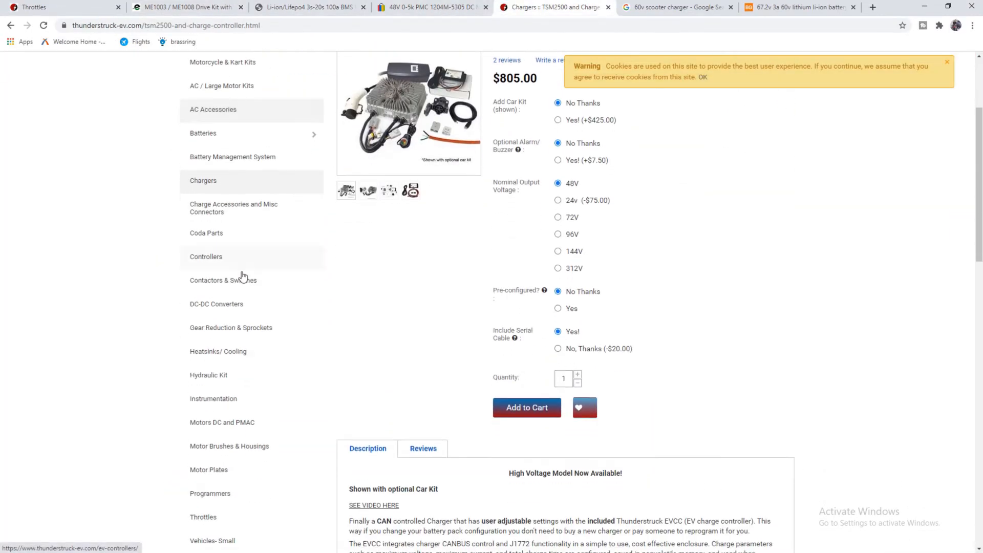
- Browse Thunderstruck's contactors to the $125.00 Tyco LEV200 and show its dimension drawing
{"action": "left_click", "coordinate": [222, 280]}
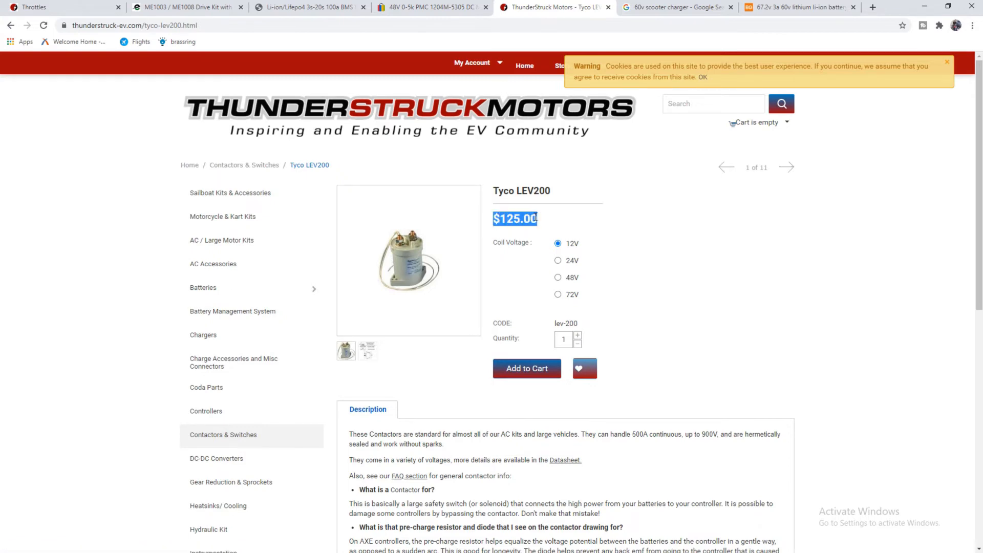
{"action": "scroll", "scroll_direction": "down", "scroll_amount": 3}
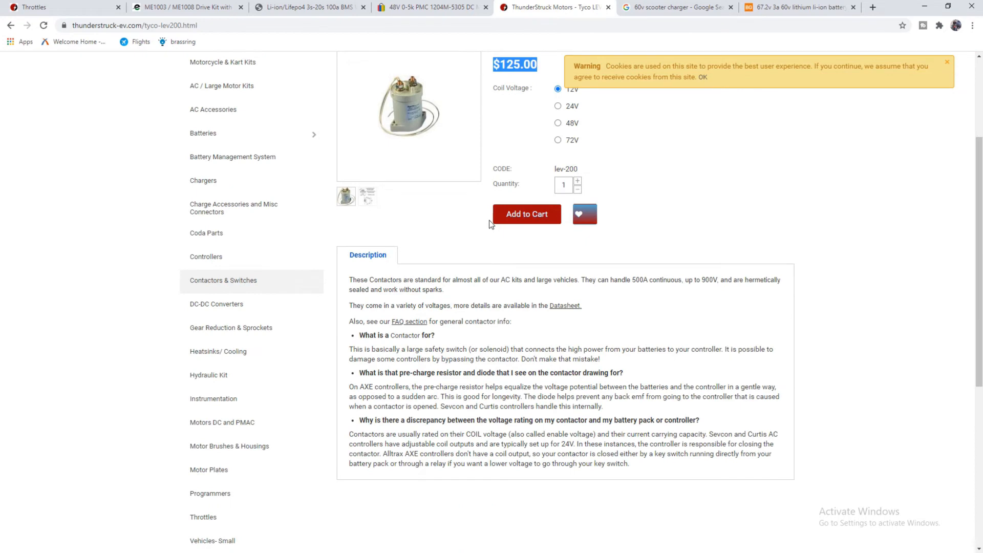
{"action": "scroll", "scroll_direction": "up", "scroll_amount": 3}
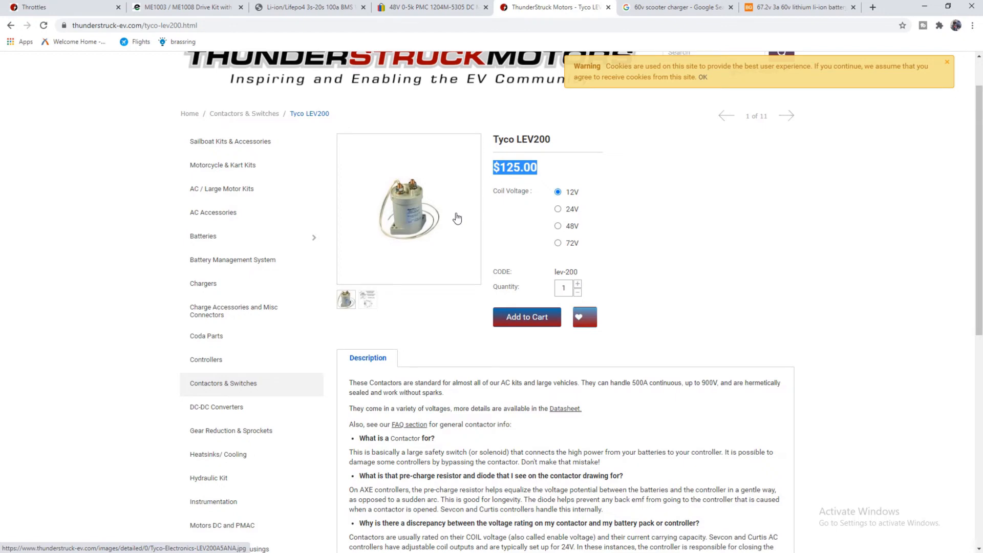
{"action": "left_click", "coordinate": [366, 297]}
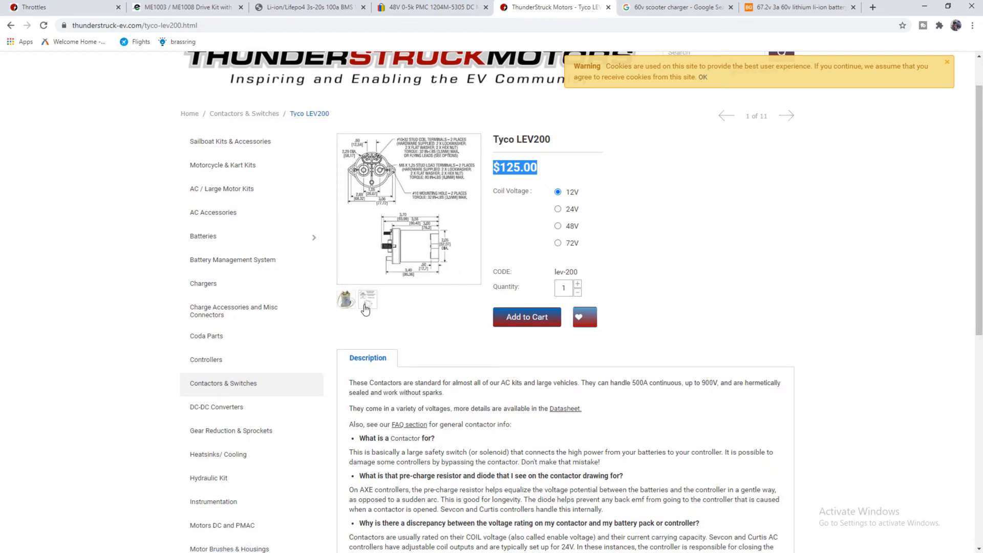
- Finish reviewing the contactor page and return to the budget cost spreadsheet
{"action": "scroll", "scroll_direction": "down", "scroll_amount": 3}
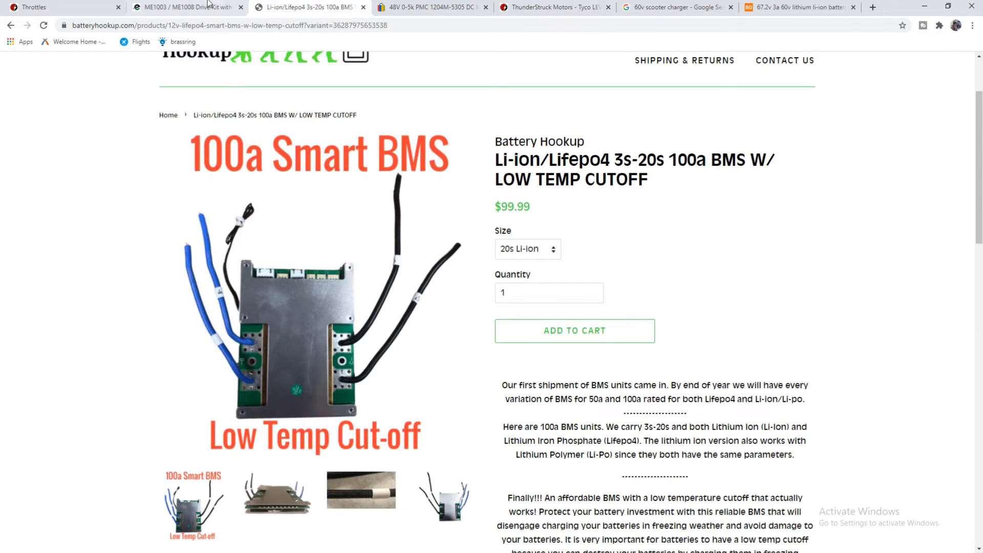
{"action": "left_click", "coordinate": [429, 8]}
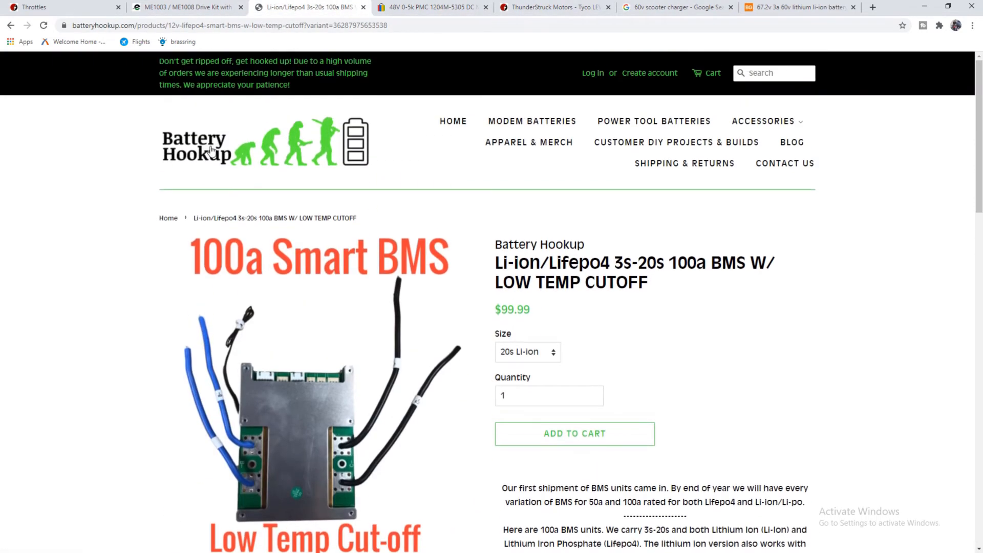
{"action": "mouse_move", "coordinate": [531, 121]}
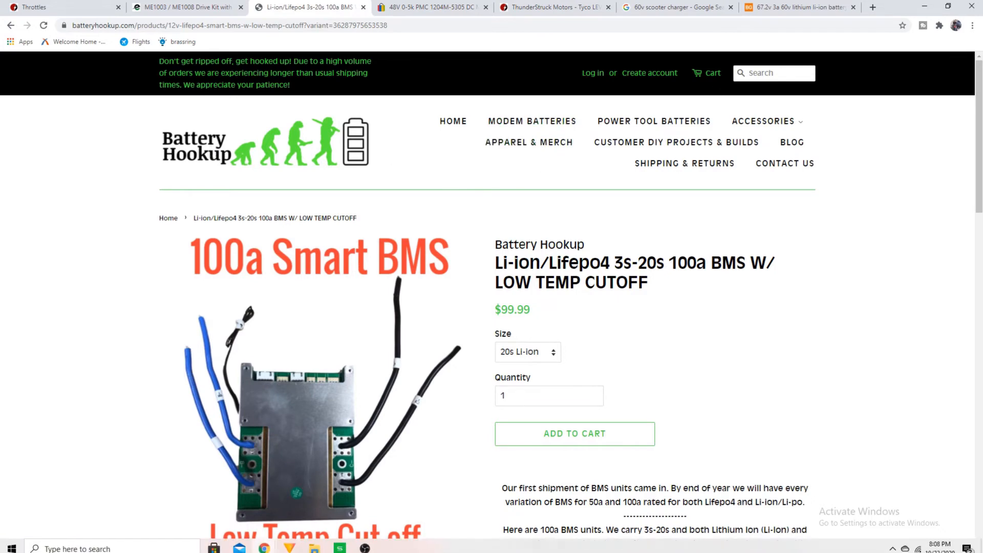
{"action": "left_click", "coordinate": [340, 544]}
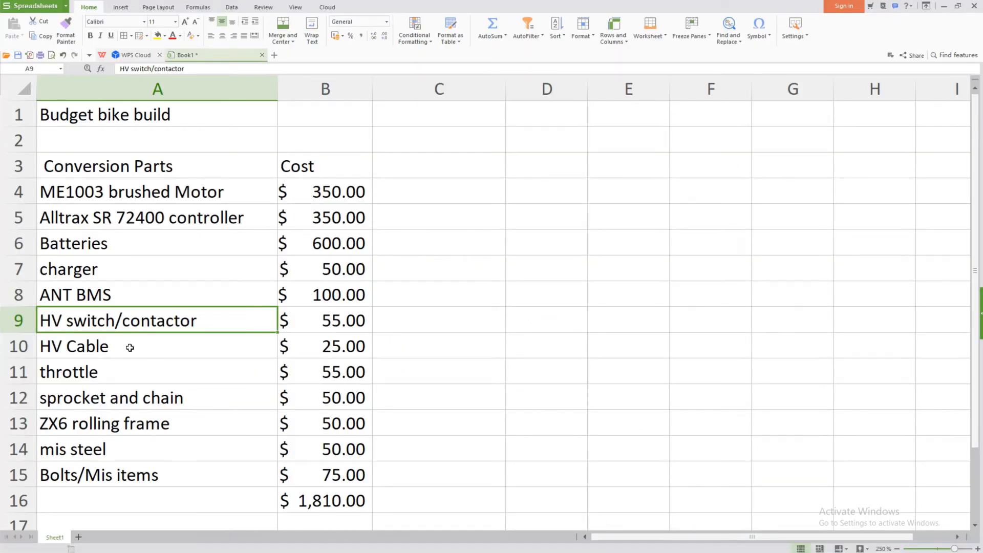
- Select the HV Cable line costing $25.00 for review
{"action": "left_click", "coordinate": [324, 345]}
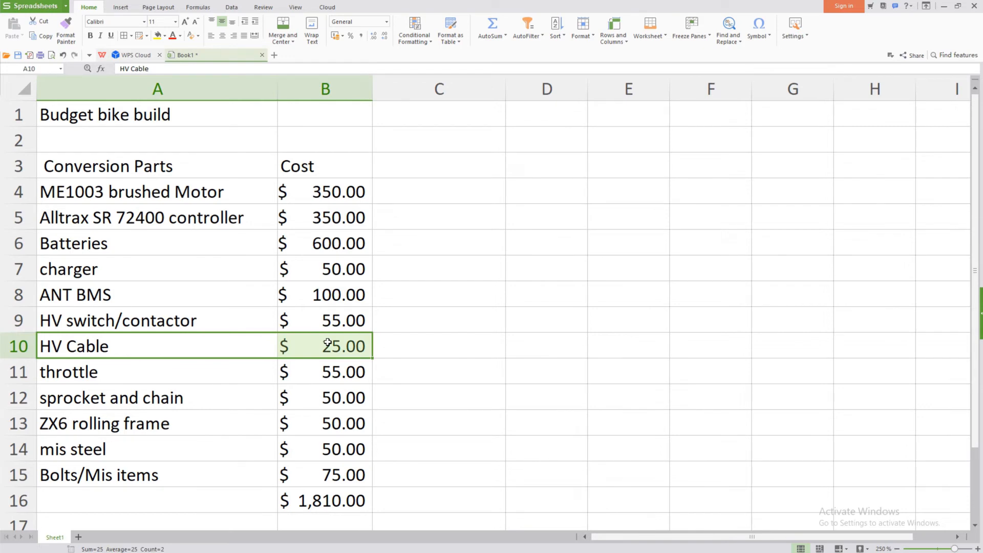
{"action": "mouse_move", "coordinate": [189, 371]}
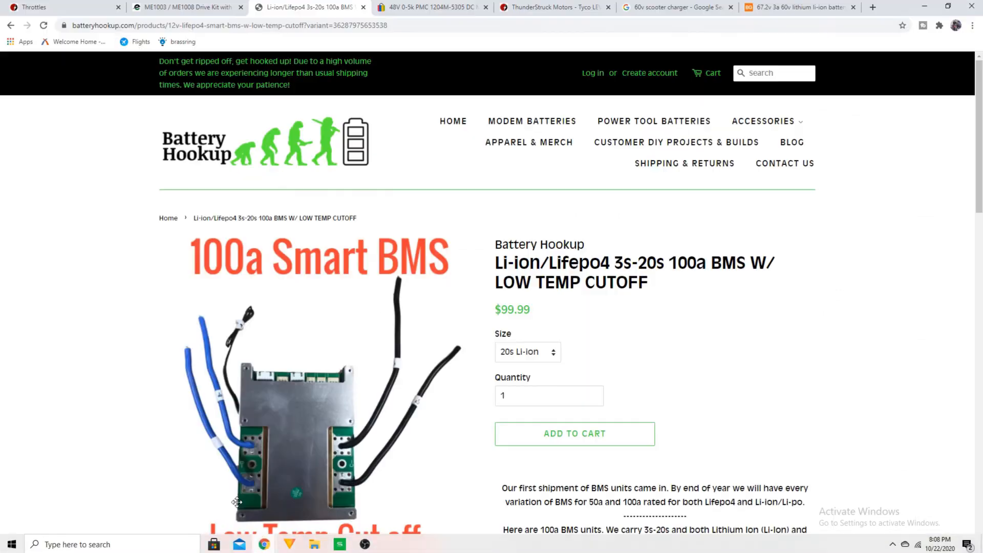
- Browse the Thunderstruck Motors Throttles listing, including the $135.00 Curtis ET-126
{"action": "left_click", "coordinate": [554, 7]}
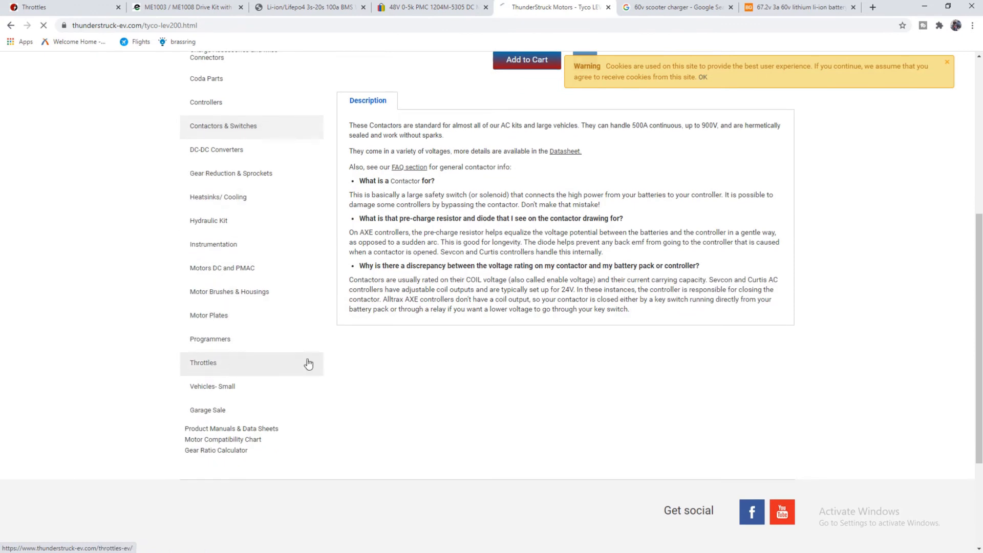
{"action": "left_click", "coordinate": [203, 362]}
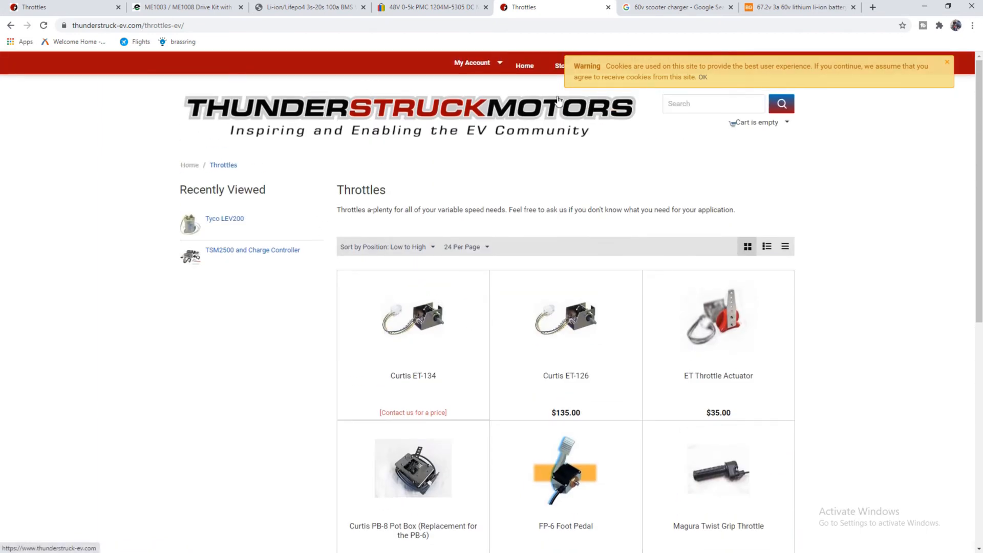
{"action": "scroll", "scroll_direction": "down", "scroll_amount": 3}
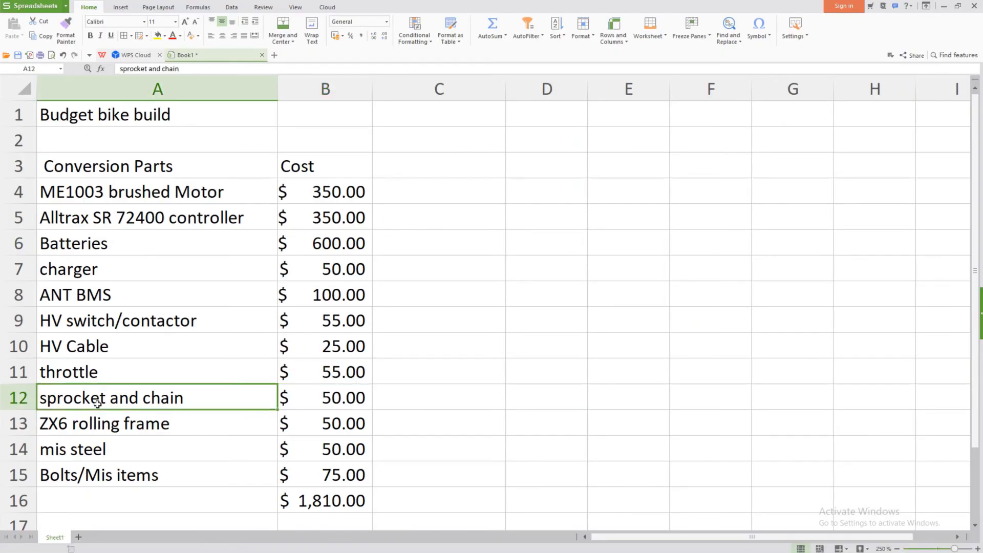
{"action": "left_click", "coordinate": [324, 398]}
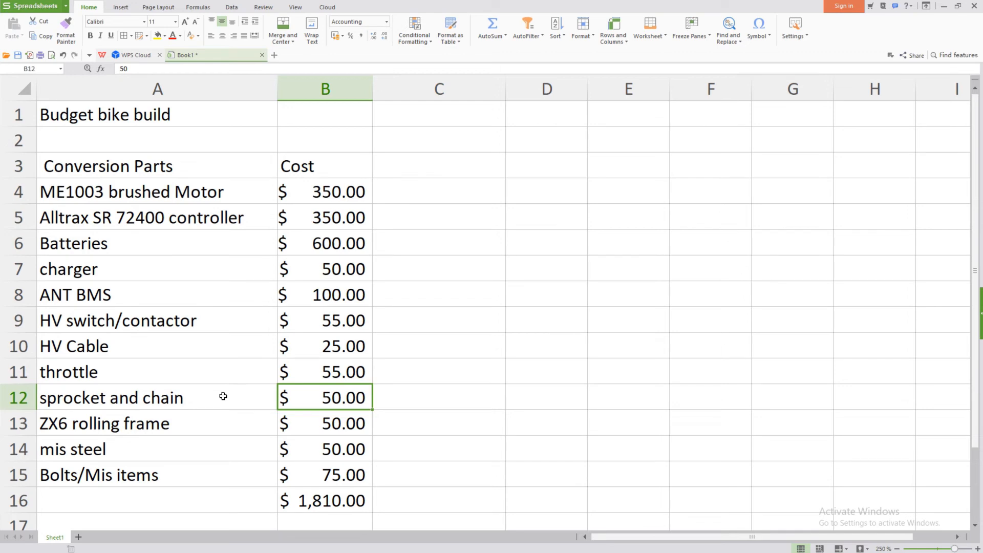
{"action": "left_click", "coordinate": [156, 423]}
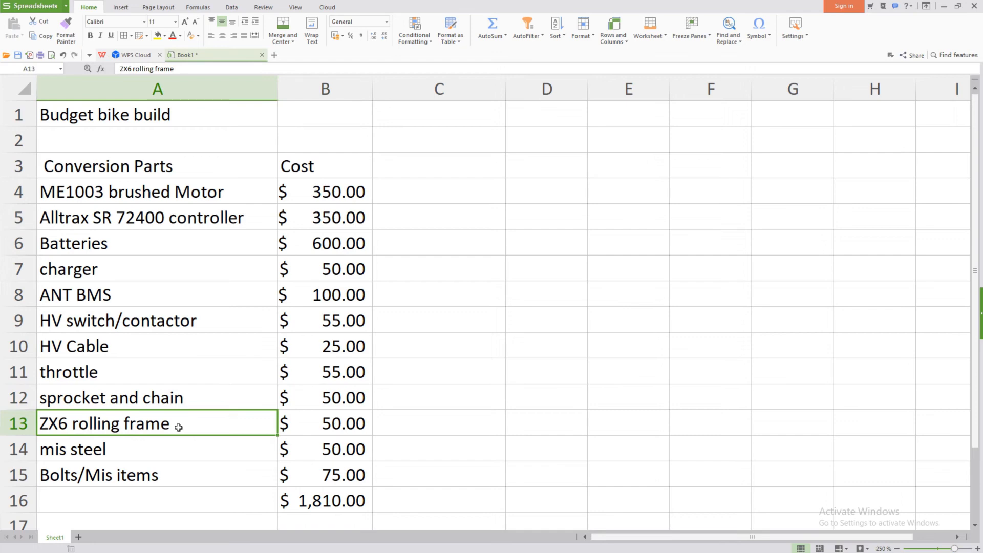
{"action": "left_click", "coordinate": [157, 449]}
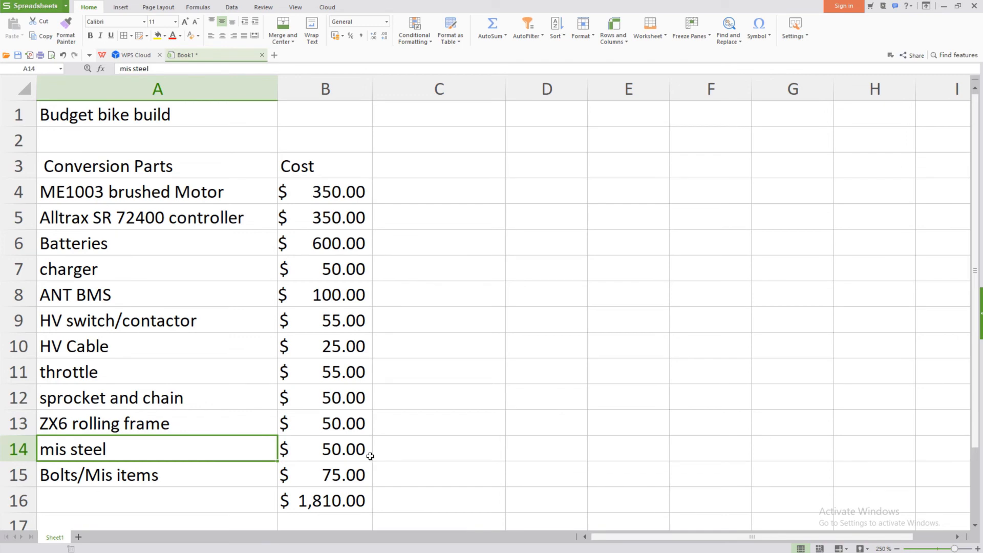
{"action": "mouse_move", "coordinate": [210, 478]}
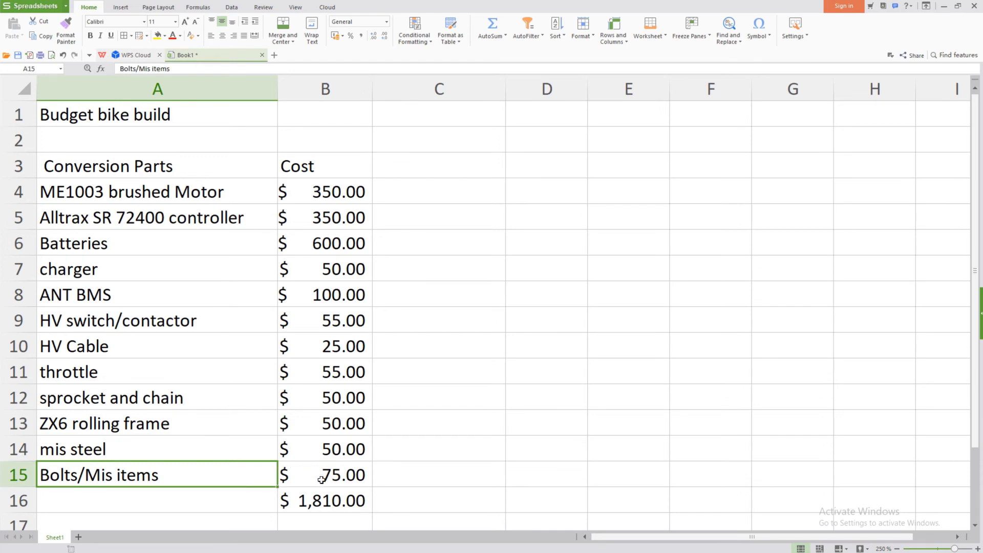
{"action": "left_click", "coordinate": [324, 500]}
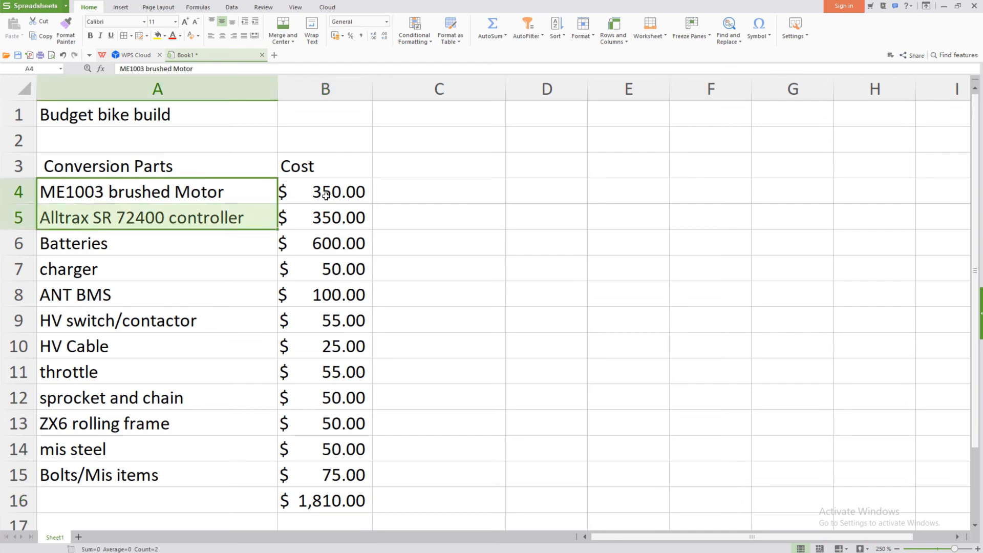
{"action": "mouse_move", "coordinate": [237, 233]}
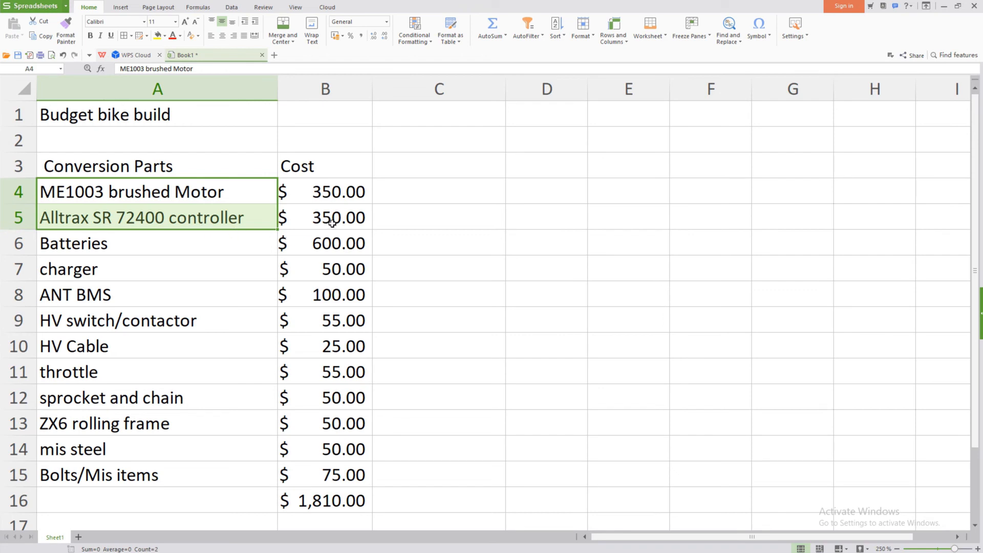
{"action": "mouse_move", "coordinate": [182, 257]}
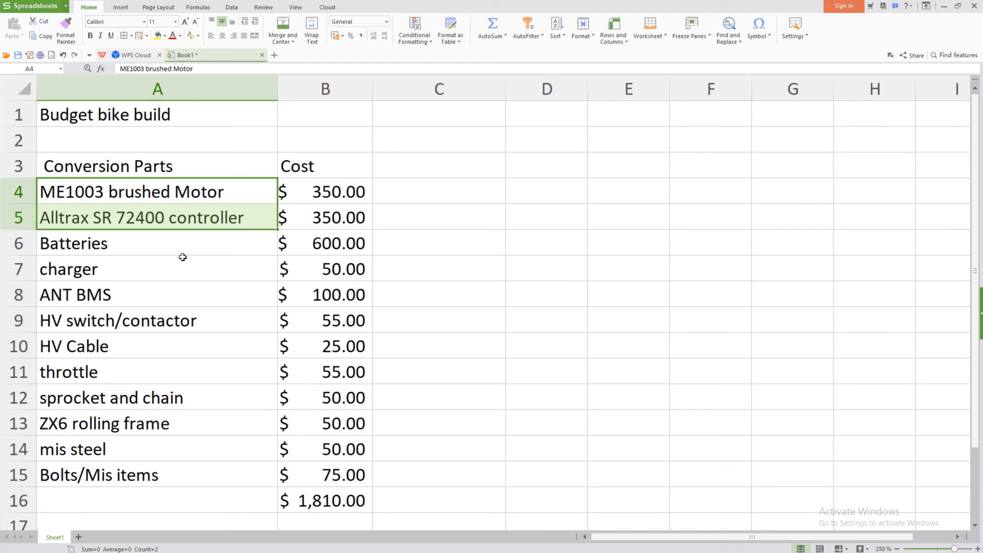
{"action": "scroll", "scroll_direction": "down", "scroll_amount": 3}
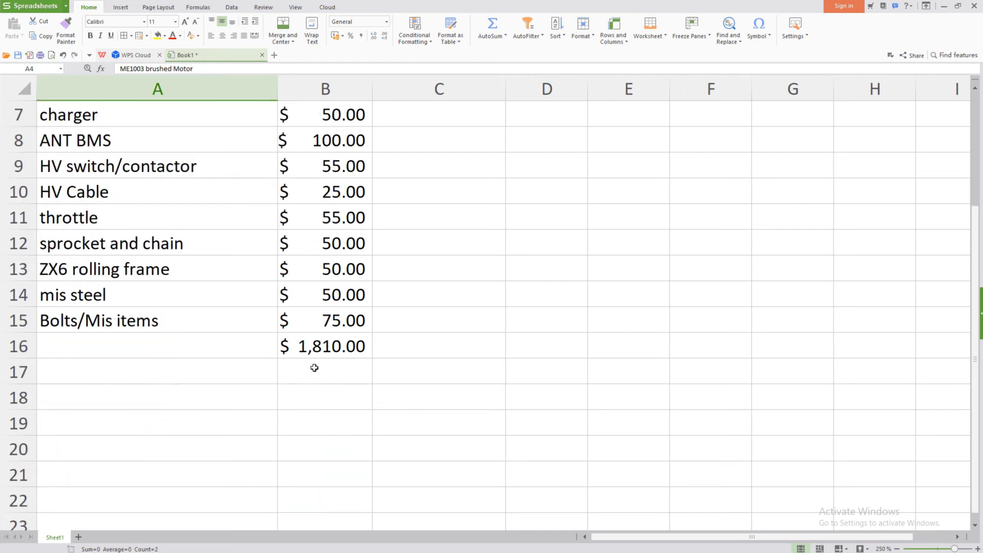